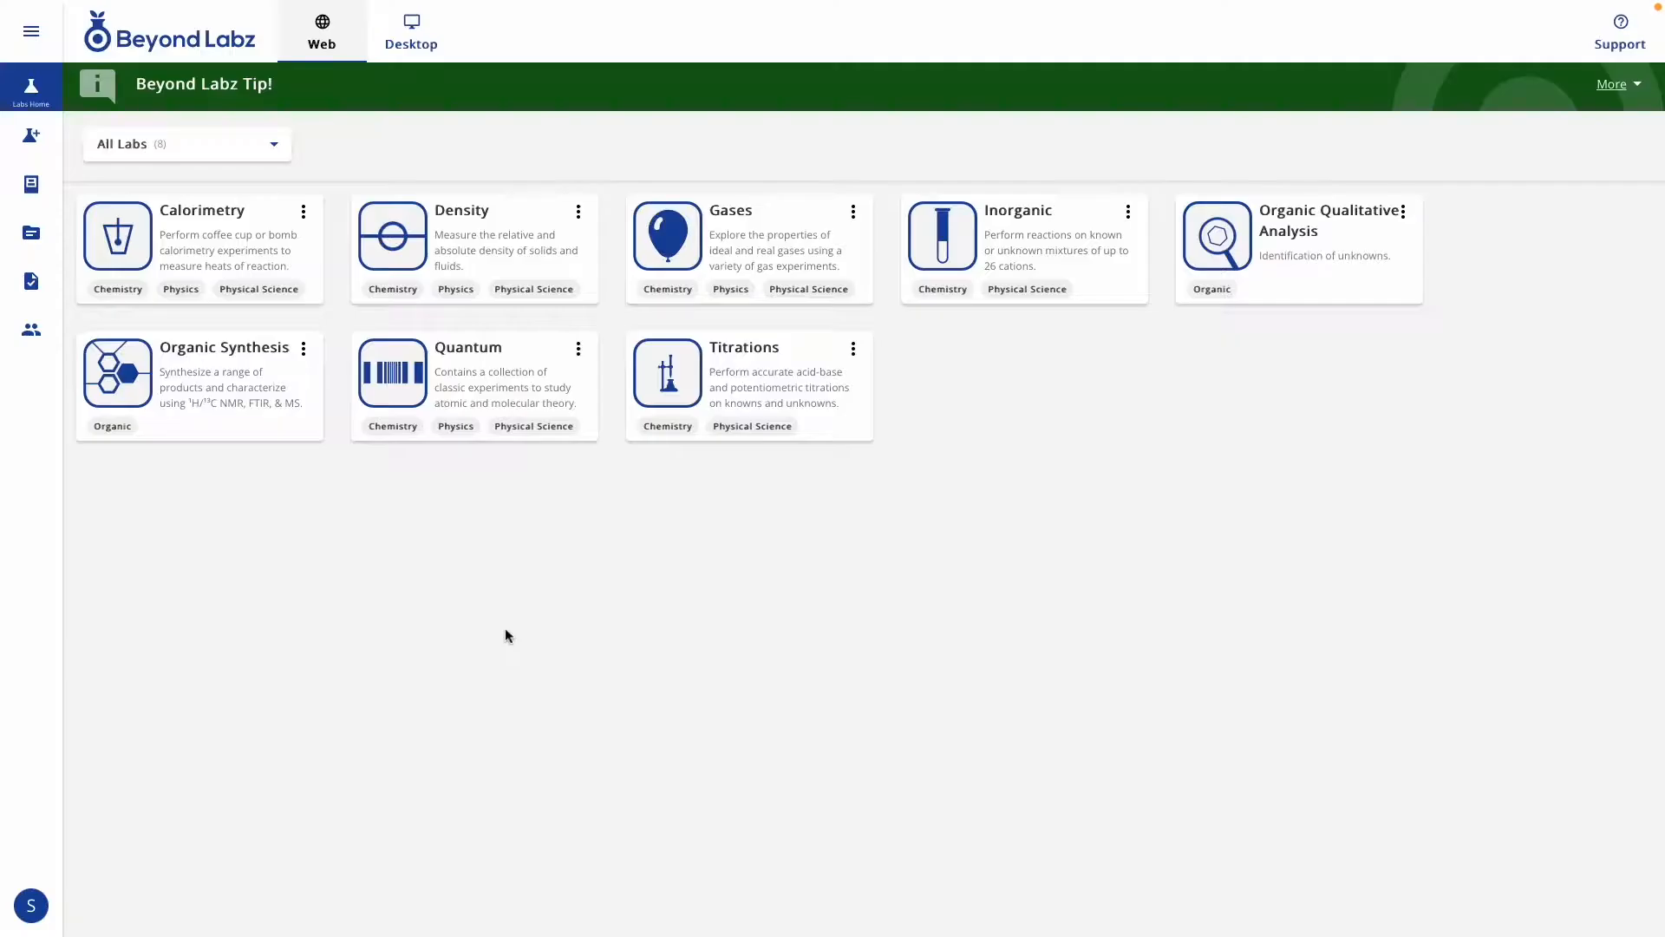
mouse_move(611, 650)
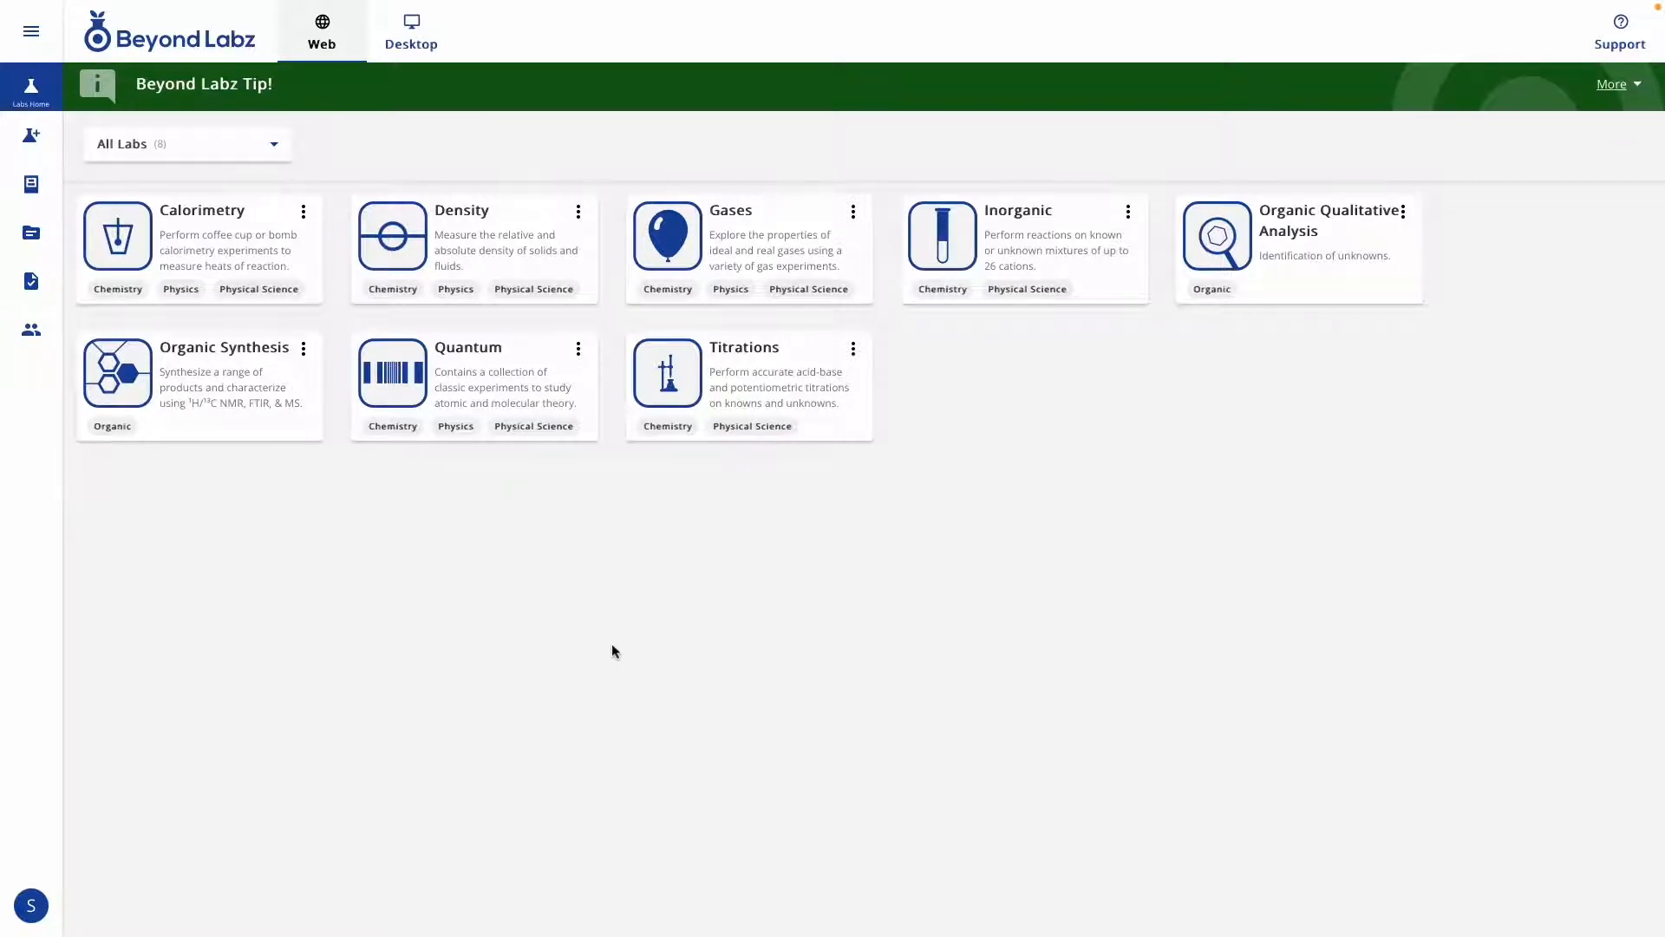
mouse_move(598, 650)
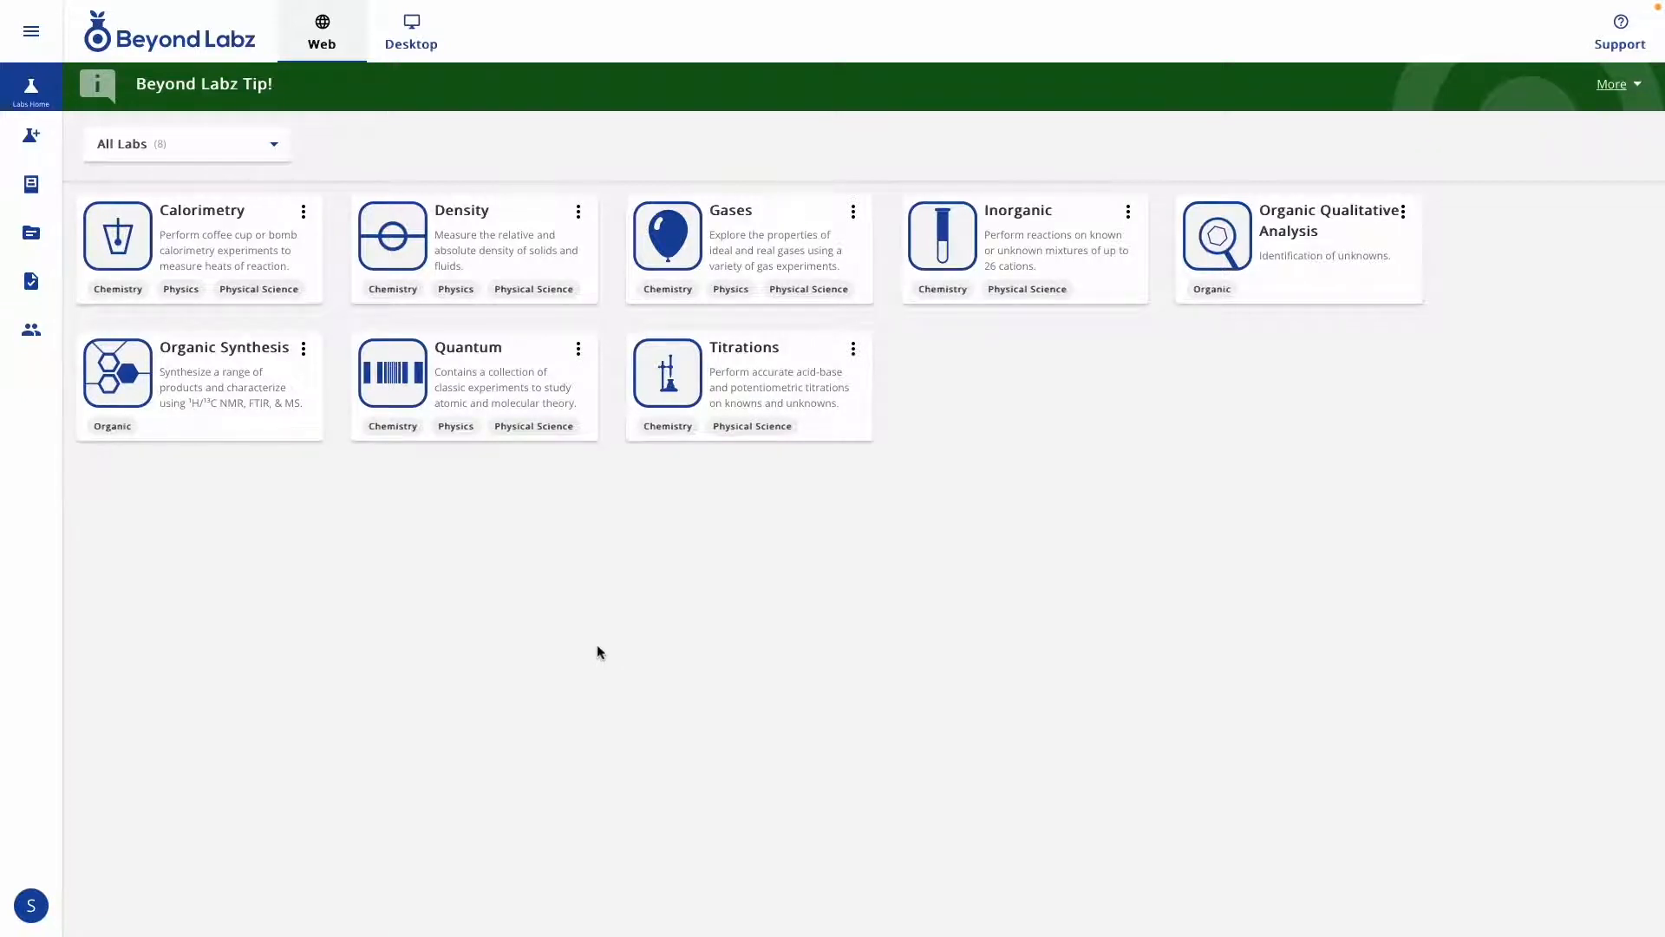
mouse_move(727, 607)
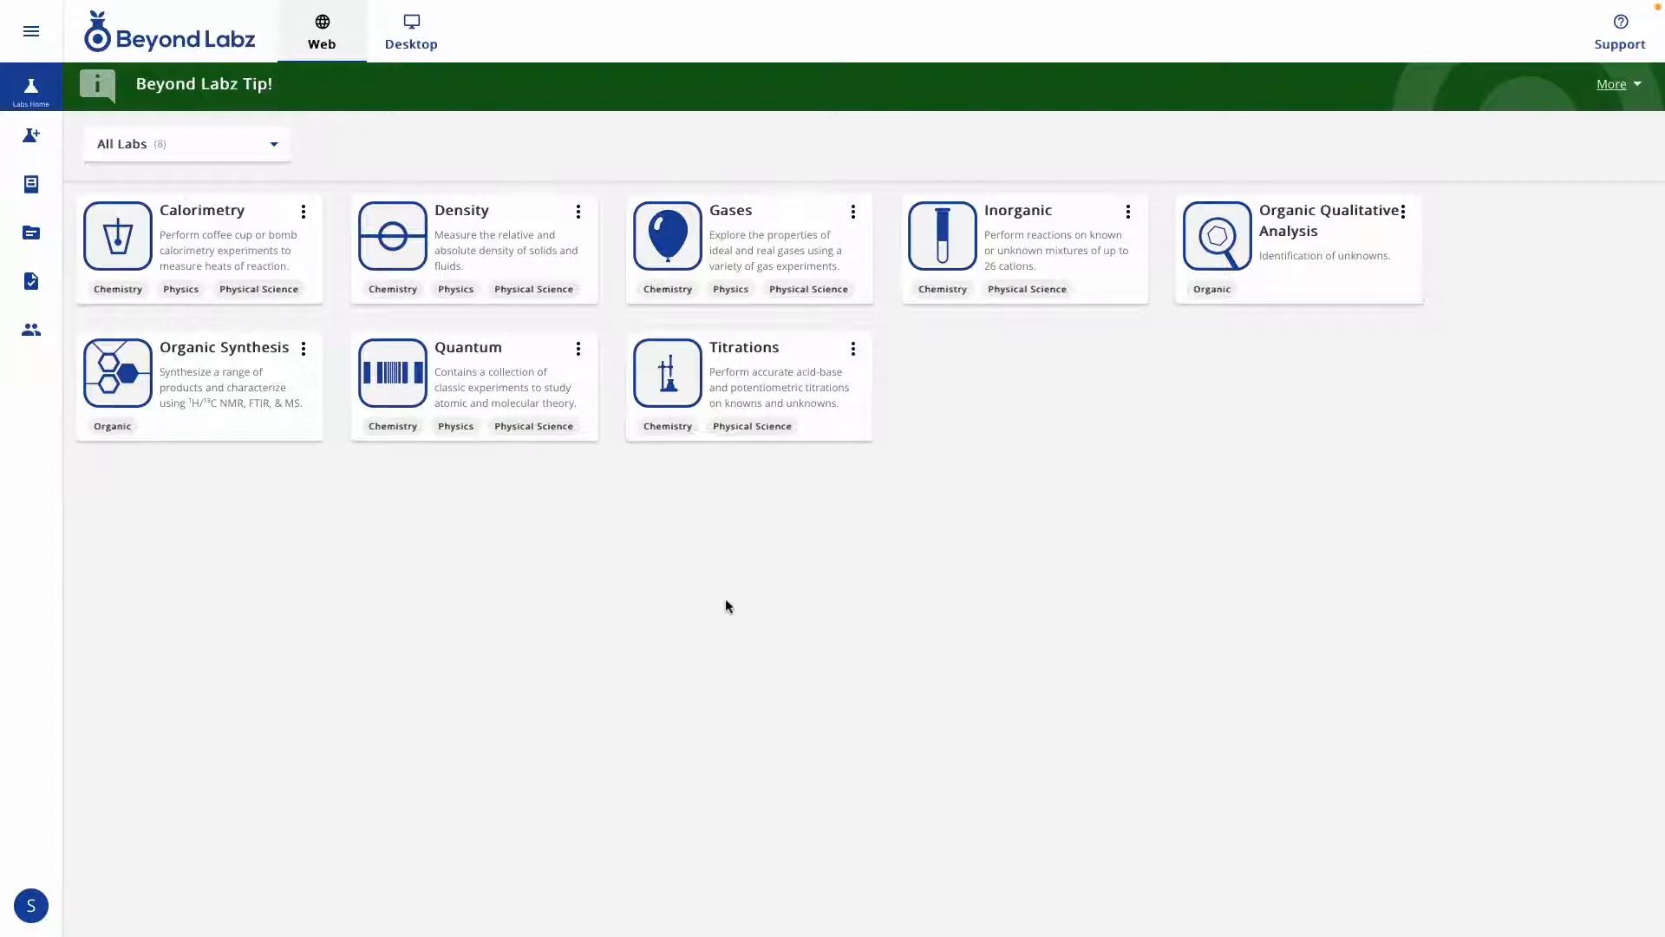
mouse_move(297, 132)
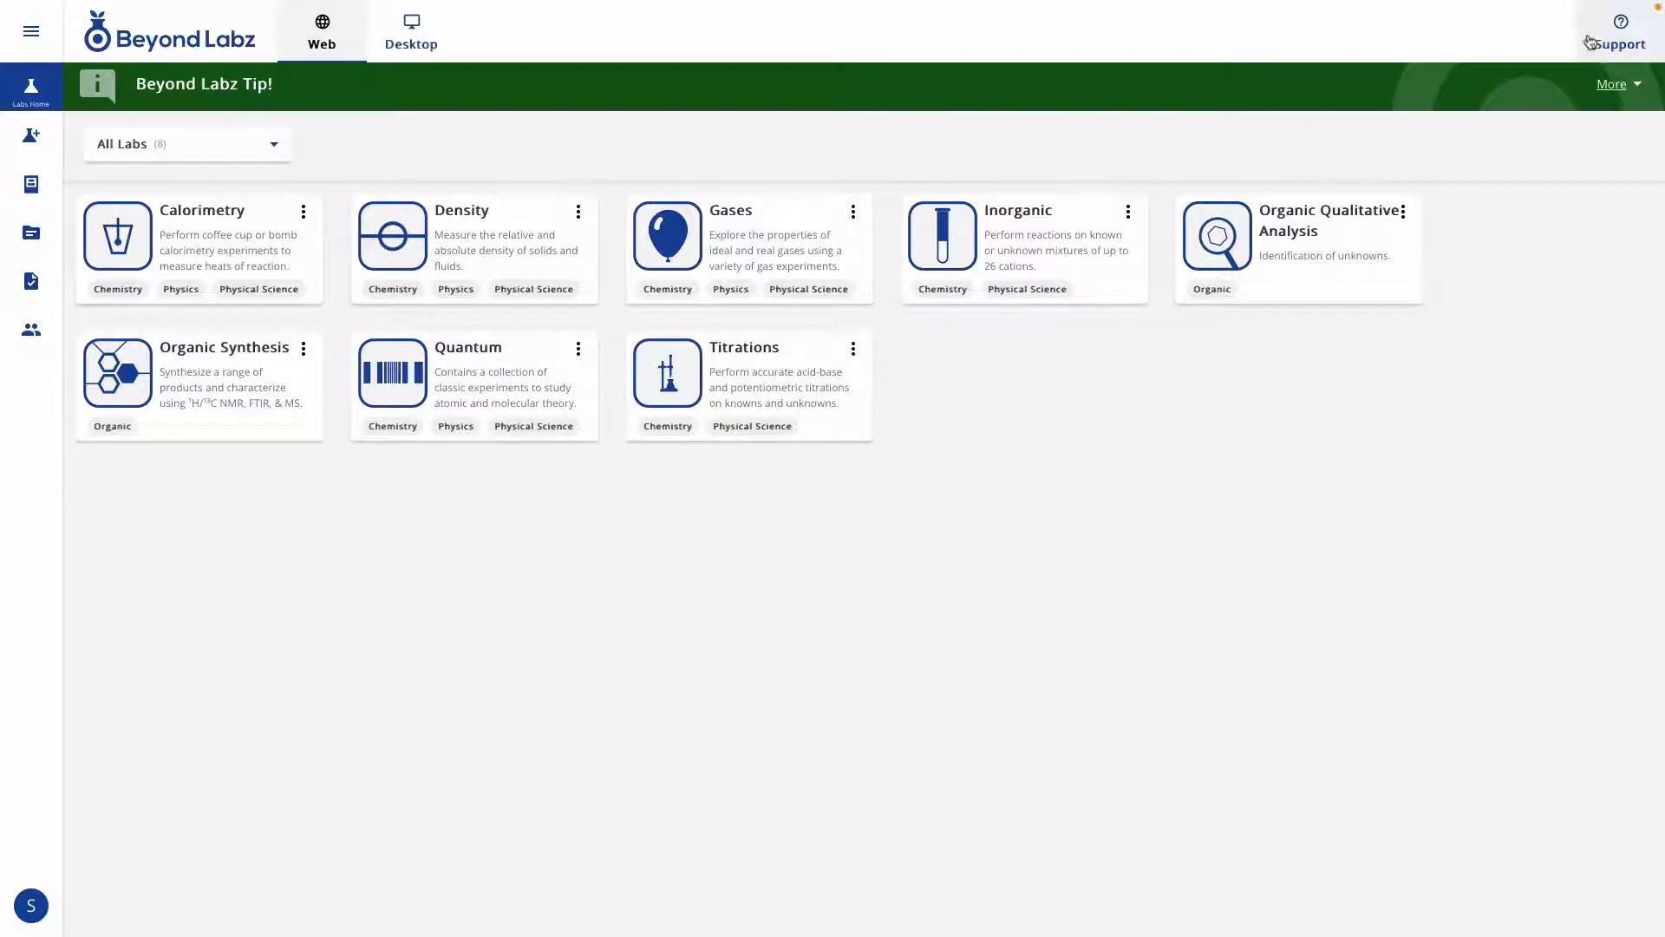
mouse_move(1535, 184)
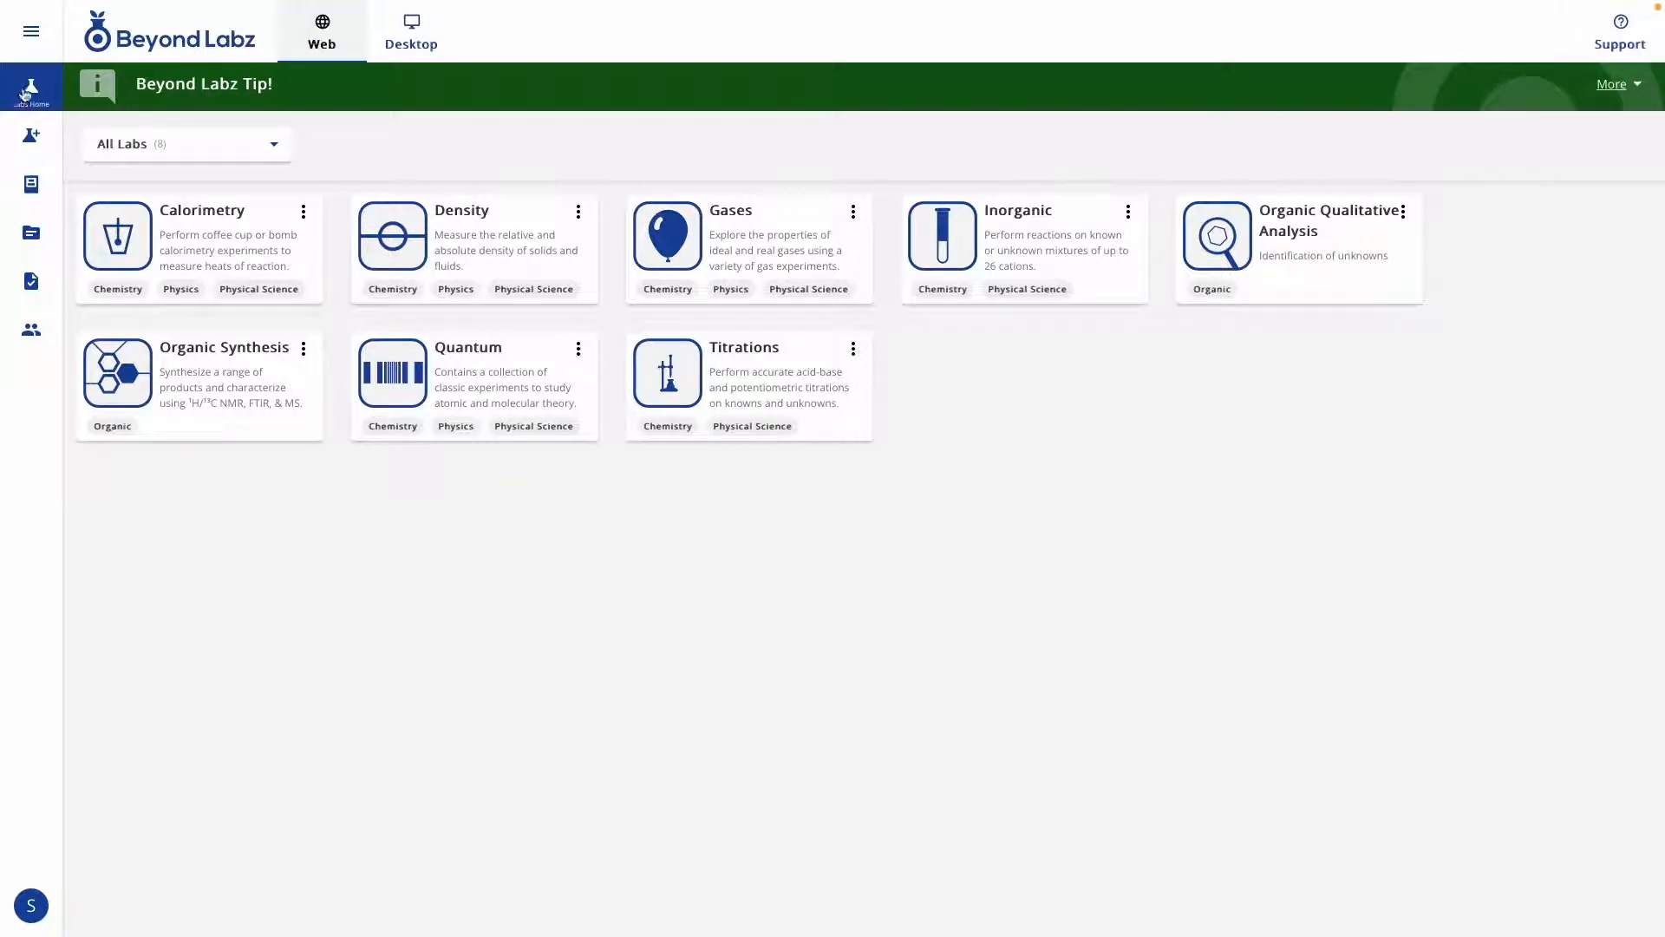
mouse_move(515, 406)
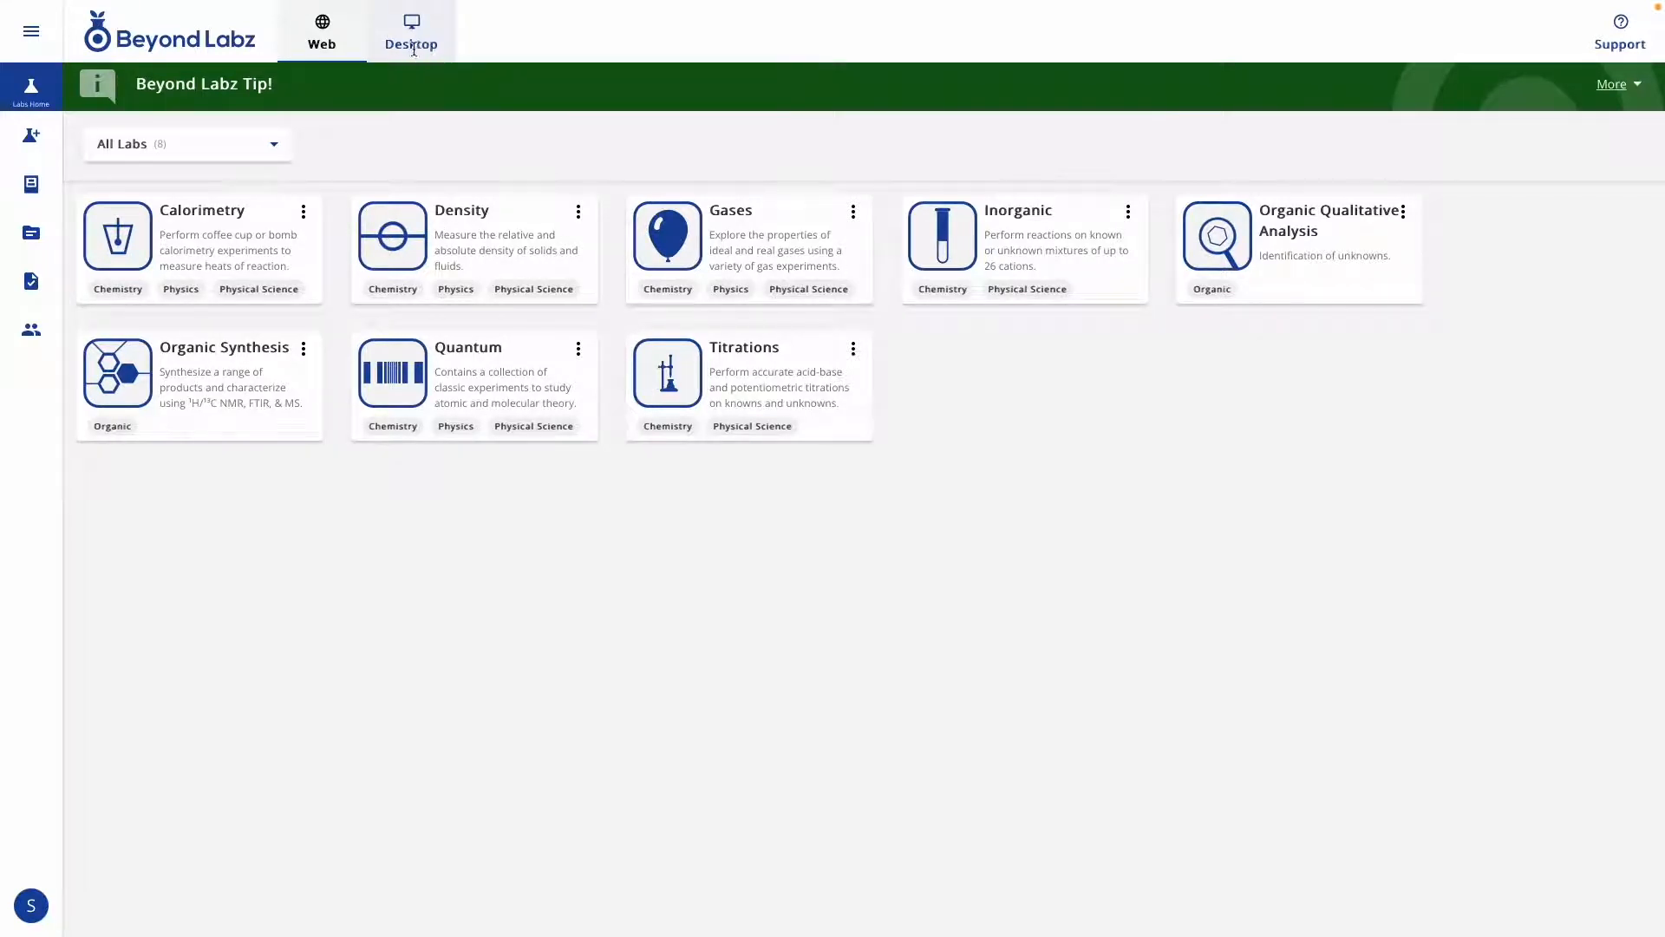
- Visit the desktop installation page, the student profile menu and the side navigation menu, returning to labs home
click(411, 32)
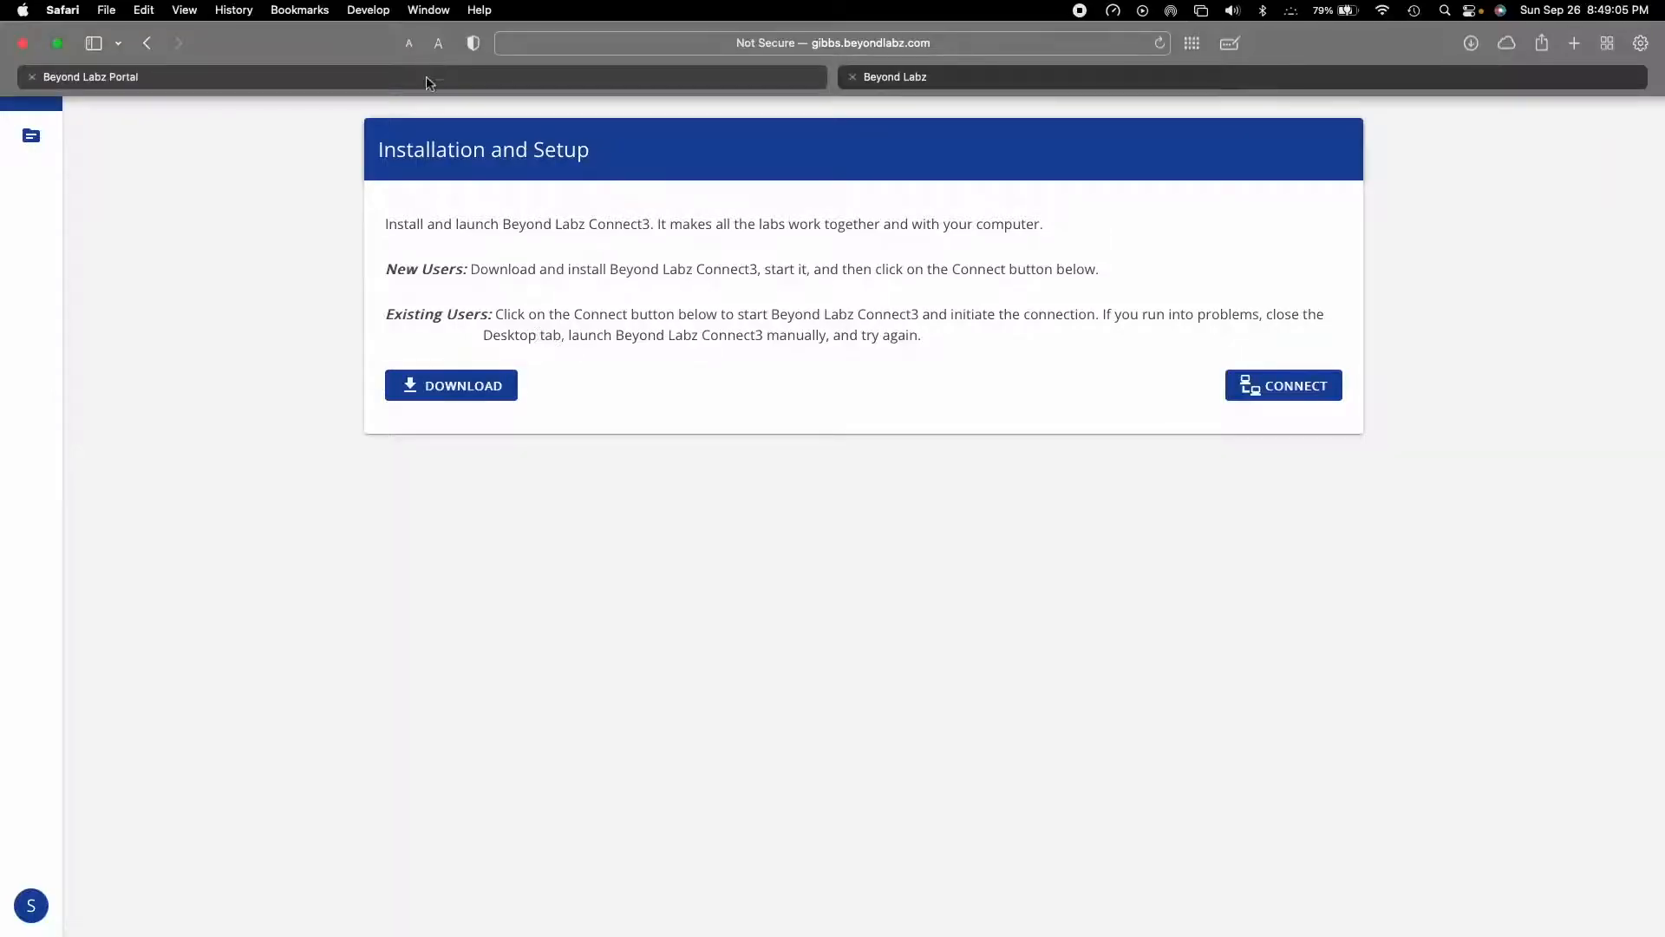
click(895, 76)
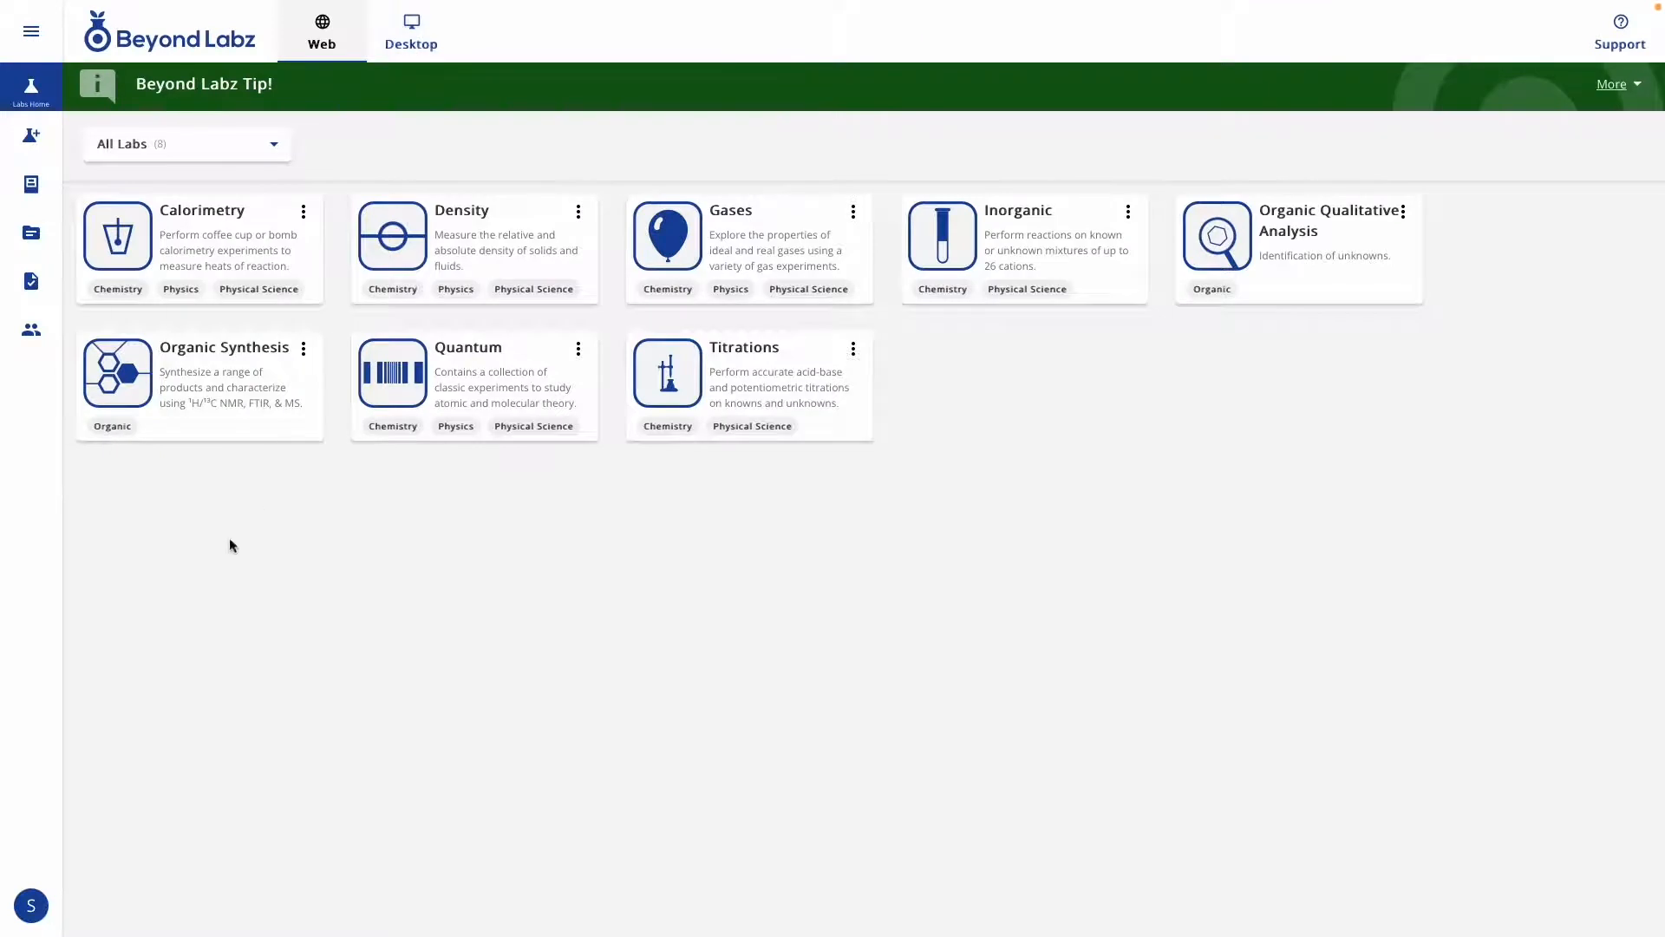
mouse_move(210, 680)
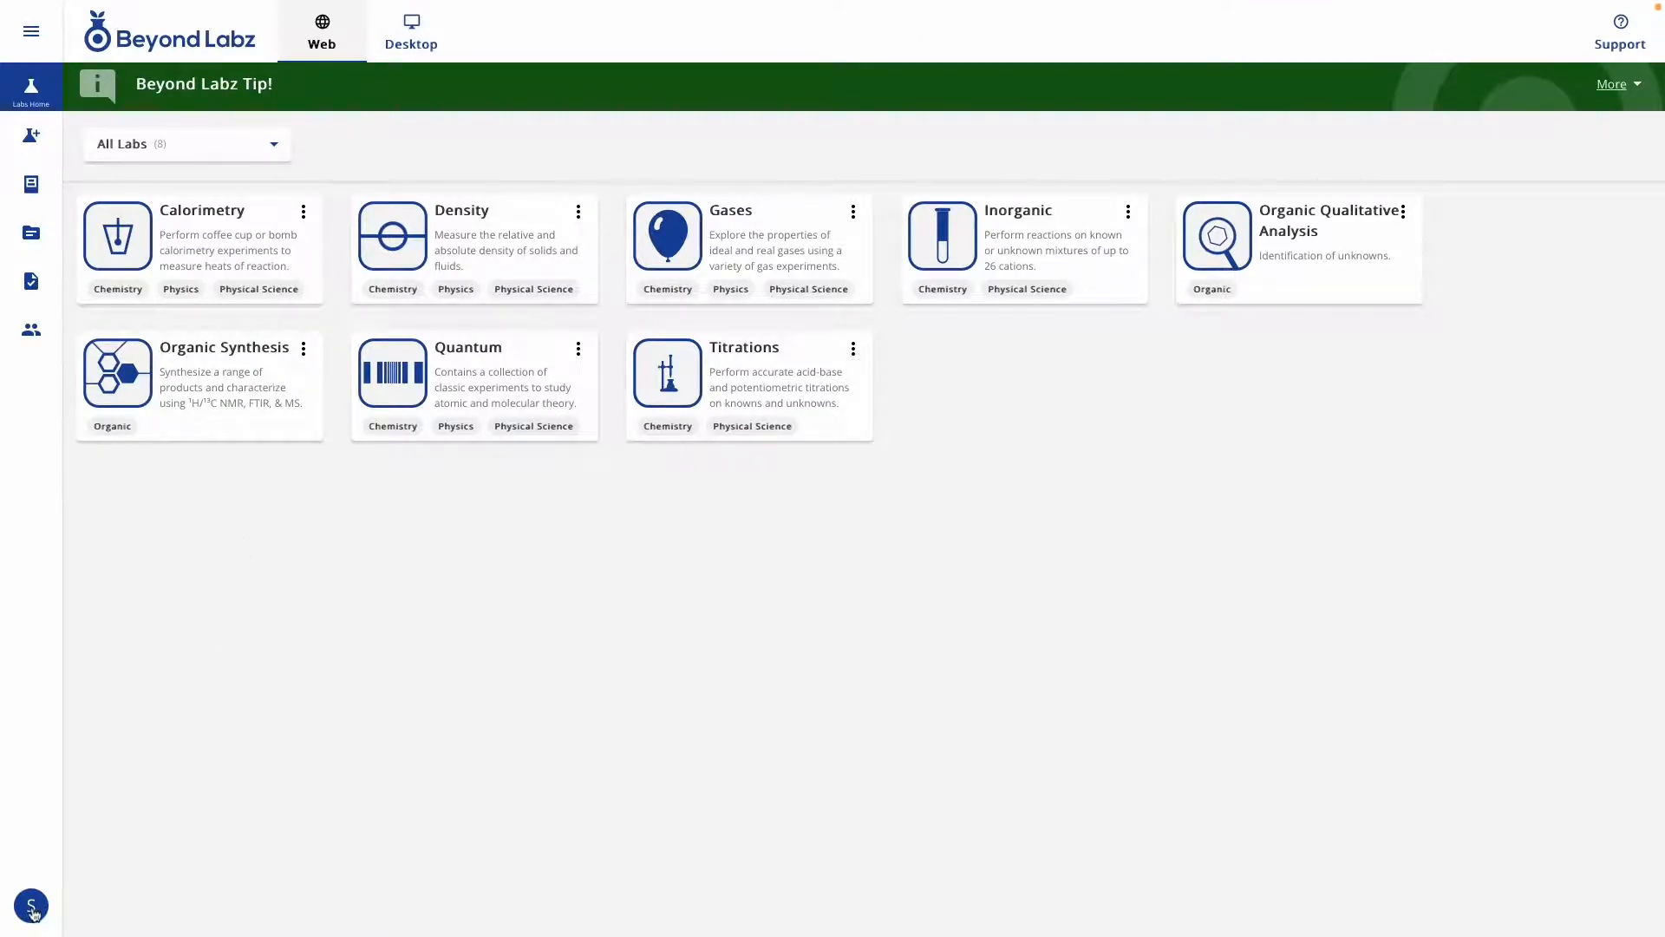
click(31, 905)
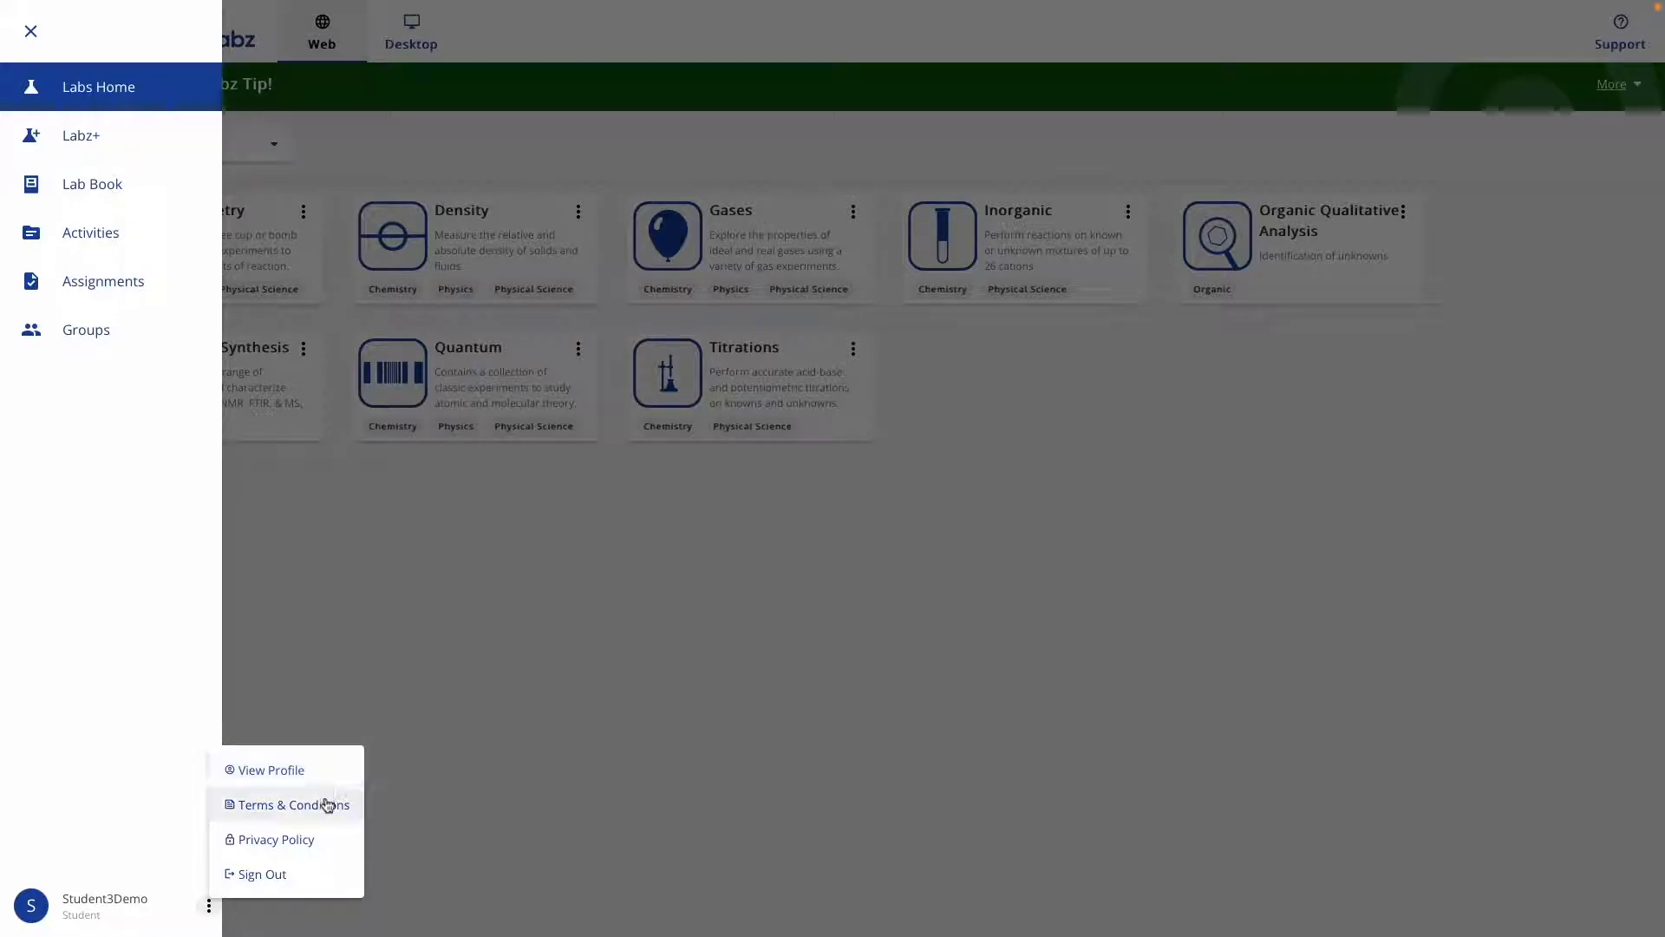
mouse_move(278, 839)
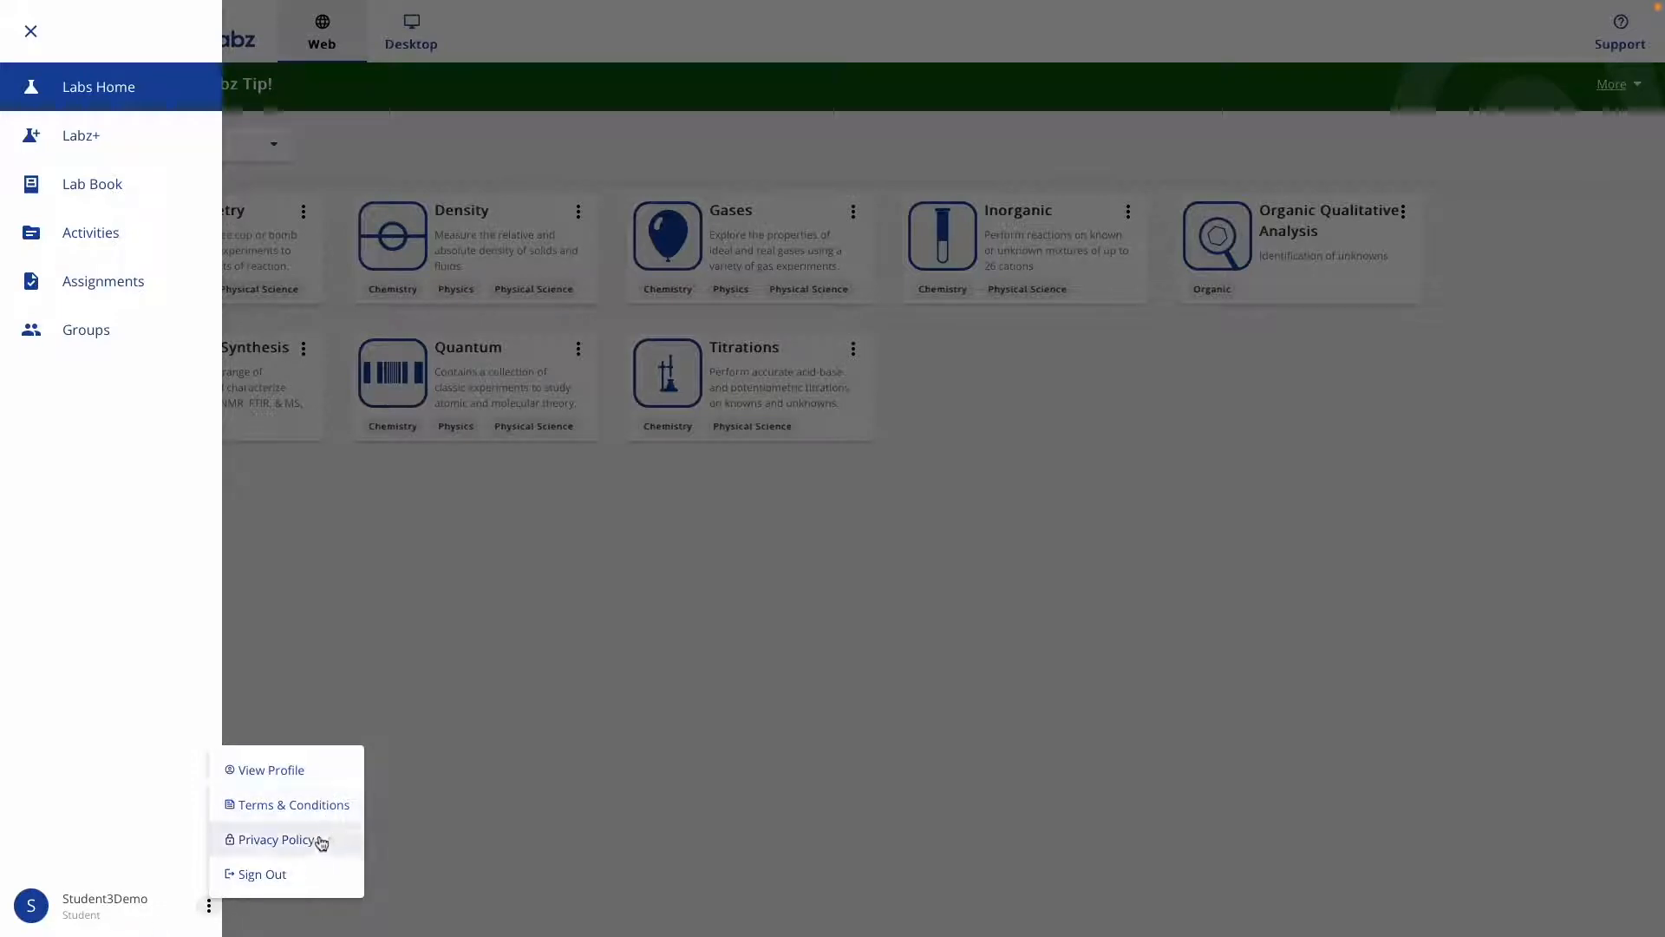
mouse_move(313, 770)
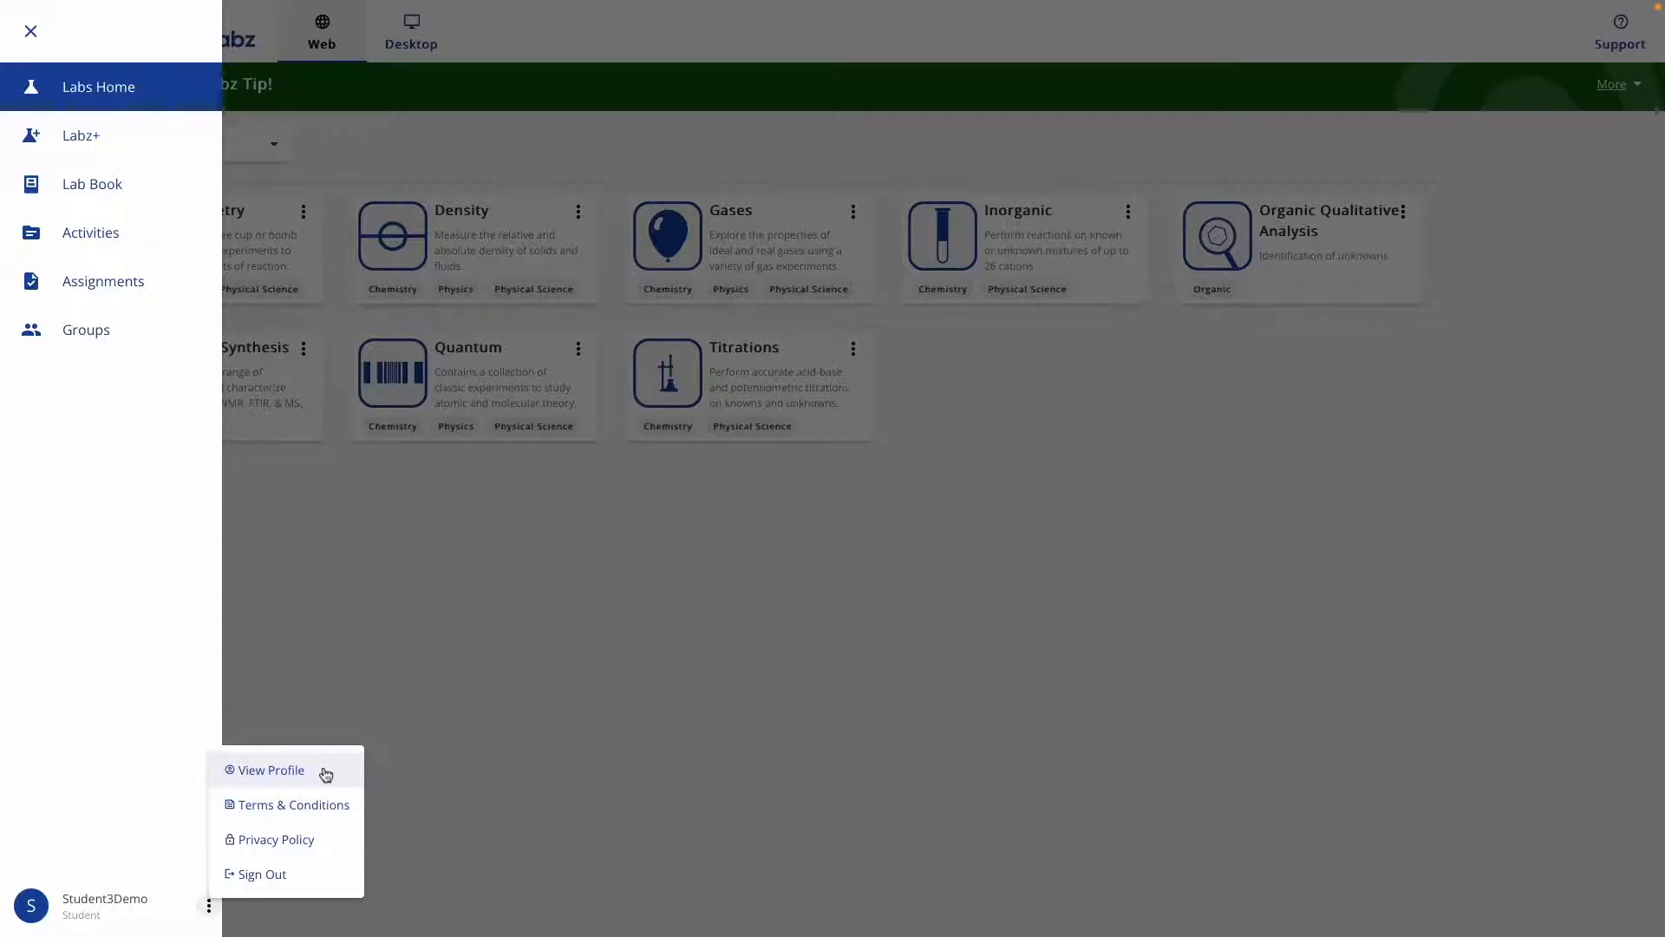
mouse_move(90, 362)
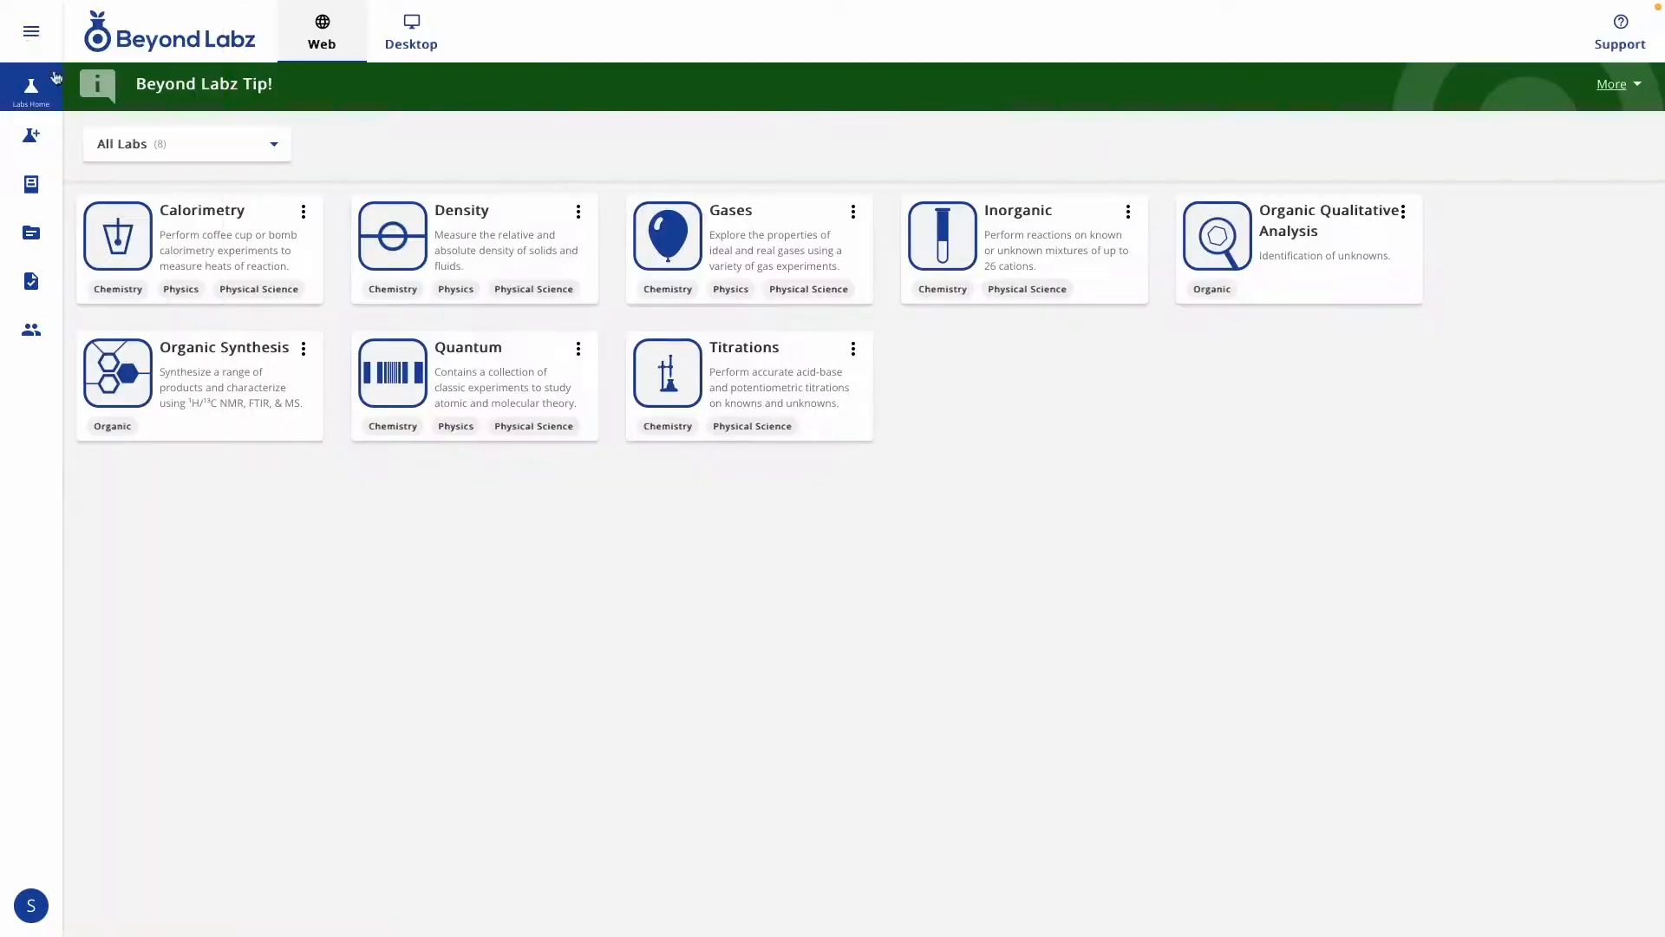
click(32, 31)
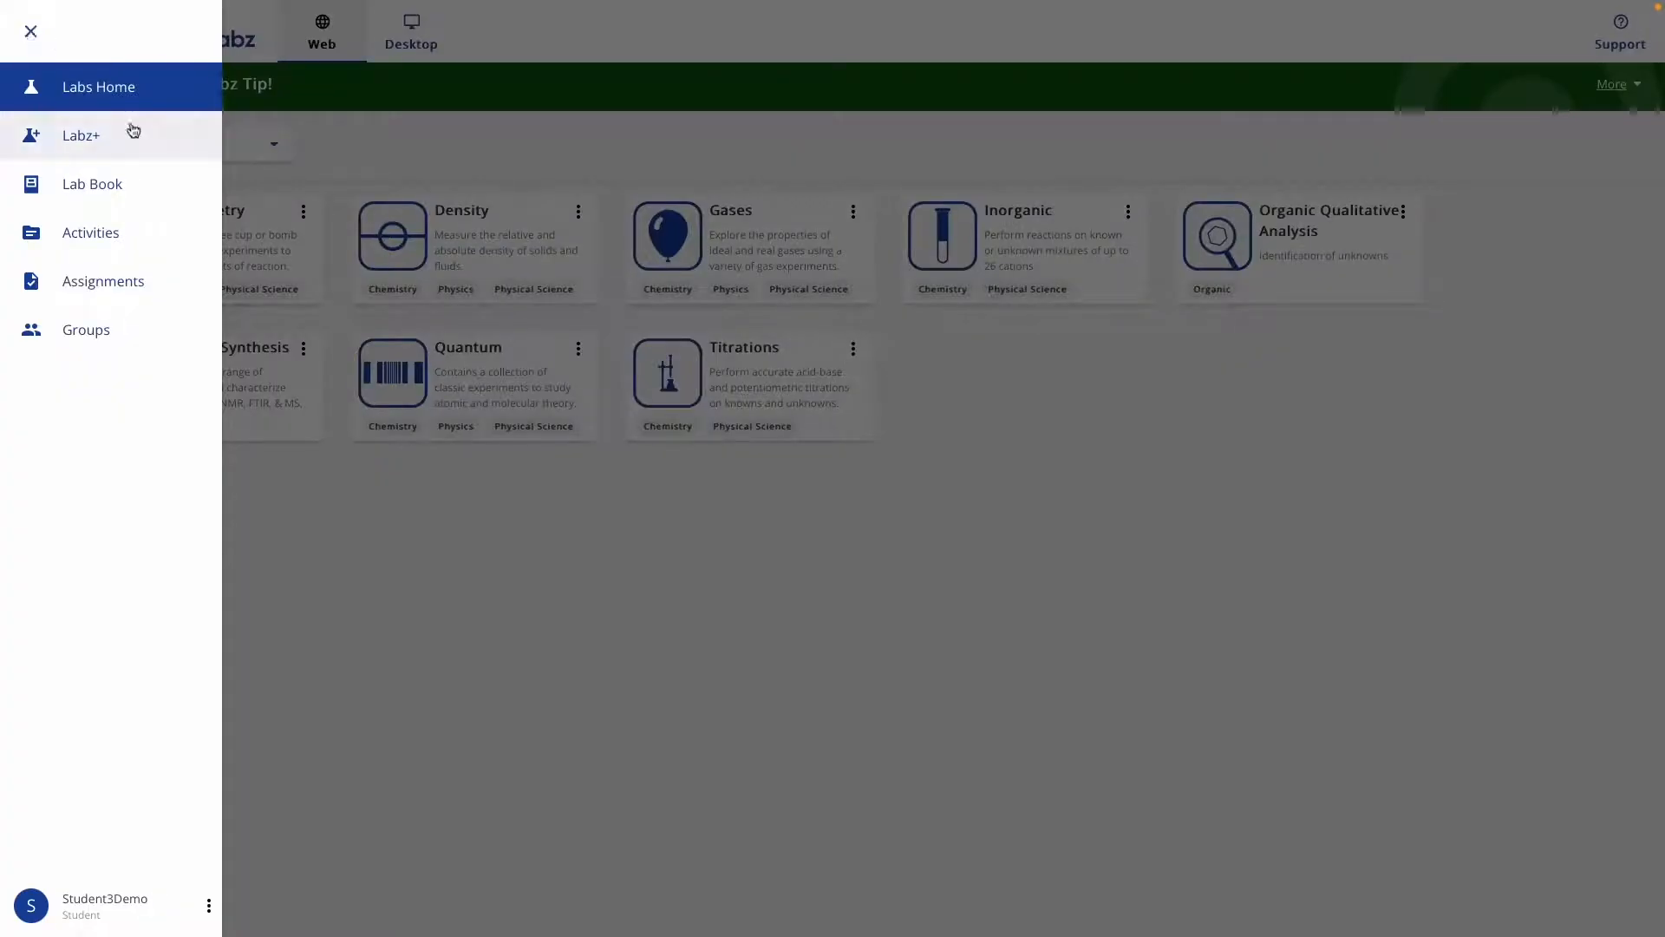
mouse_move(134, 138)
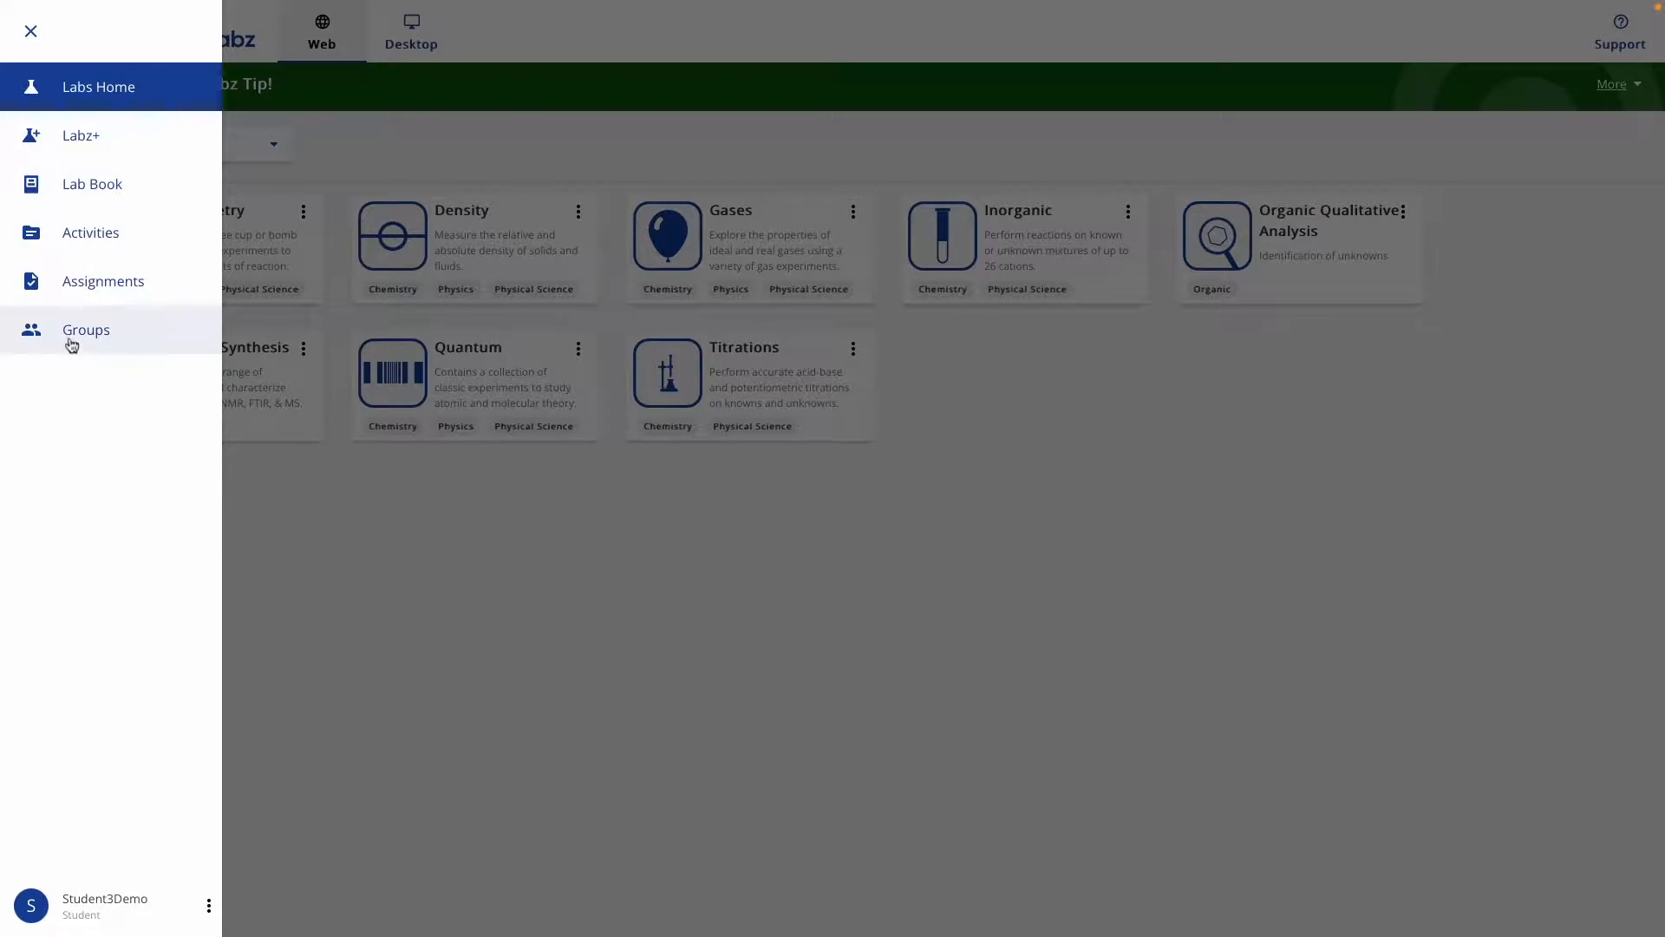
mouse_move(106, 346)
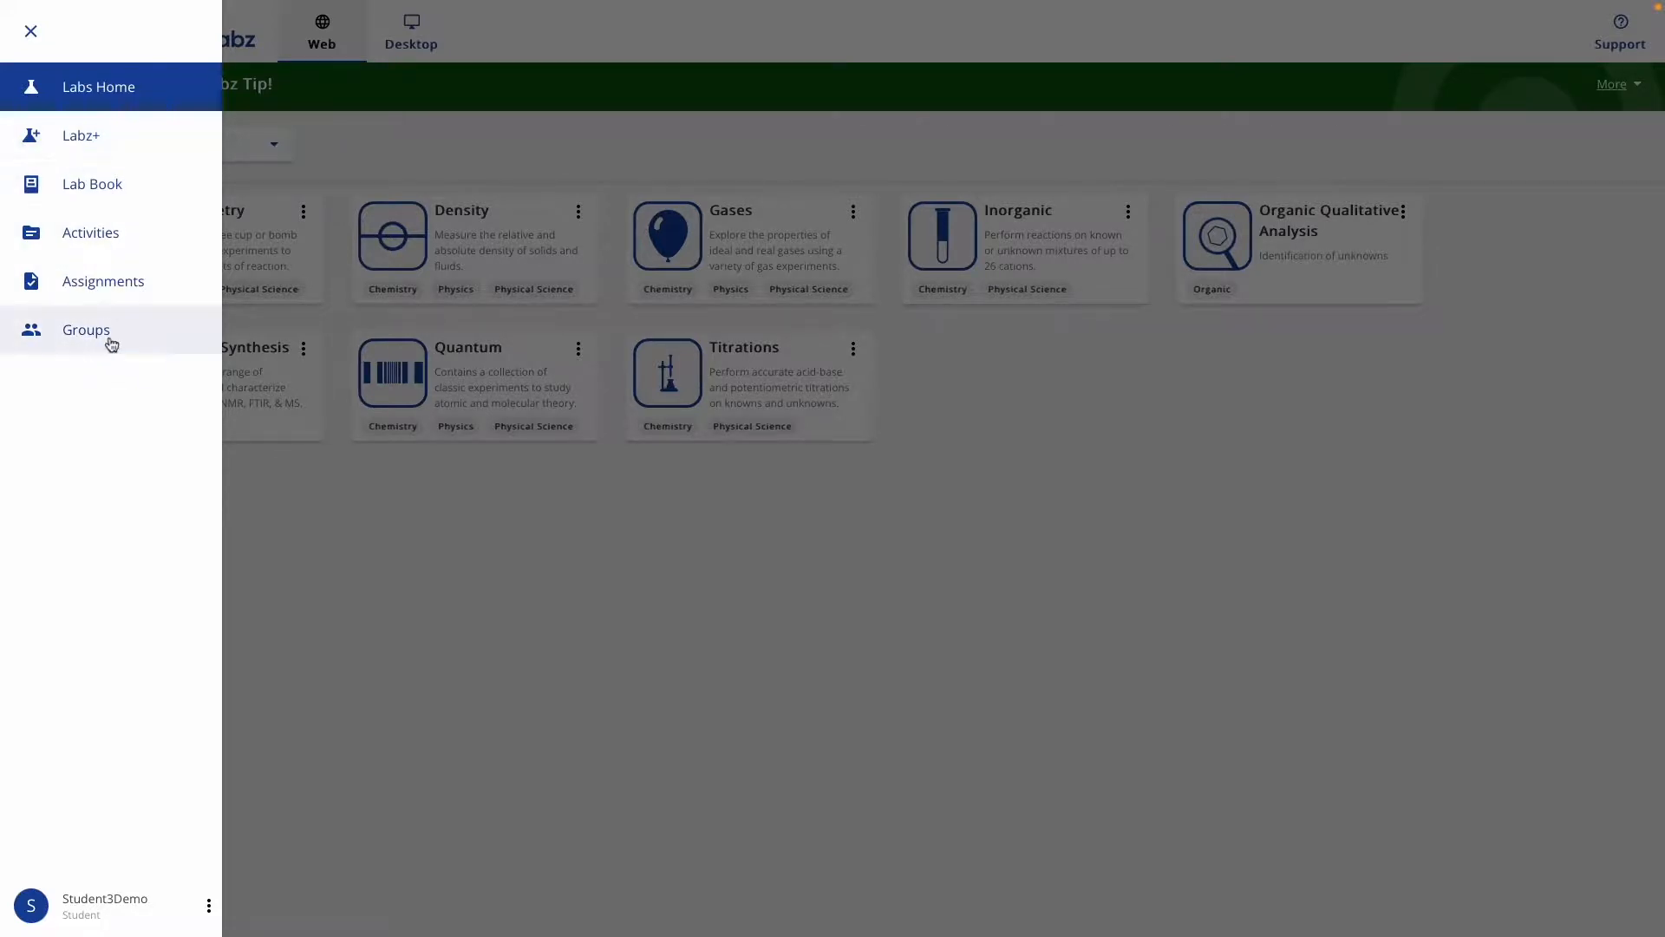
click(30, 30)
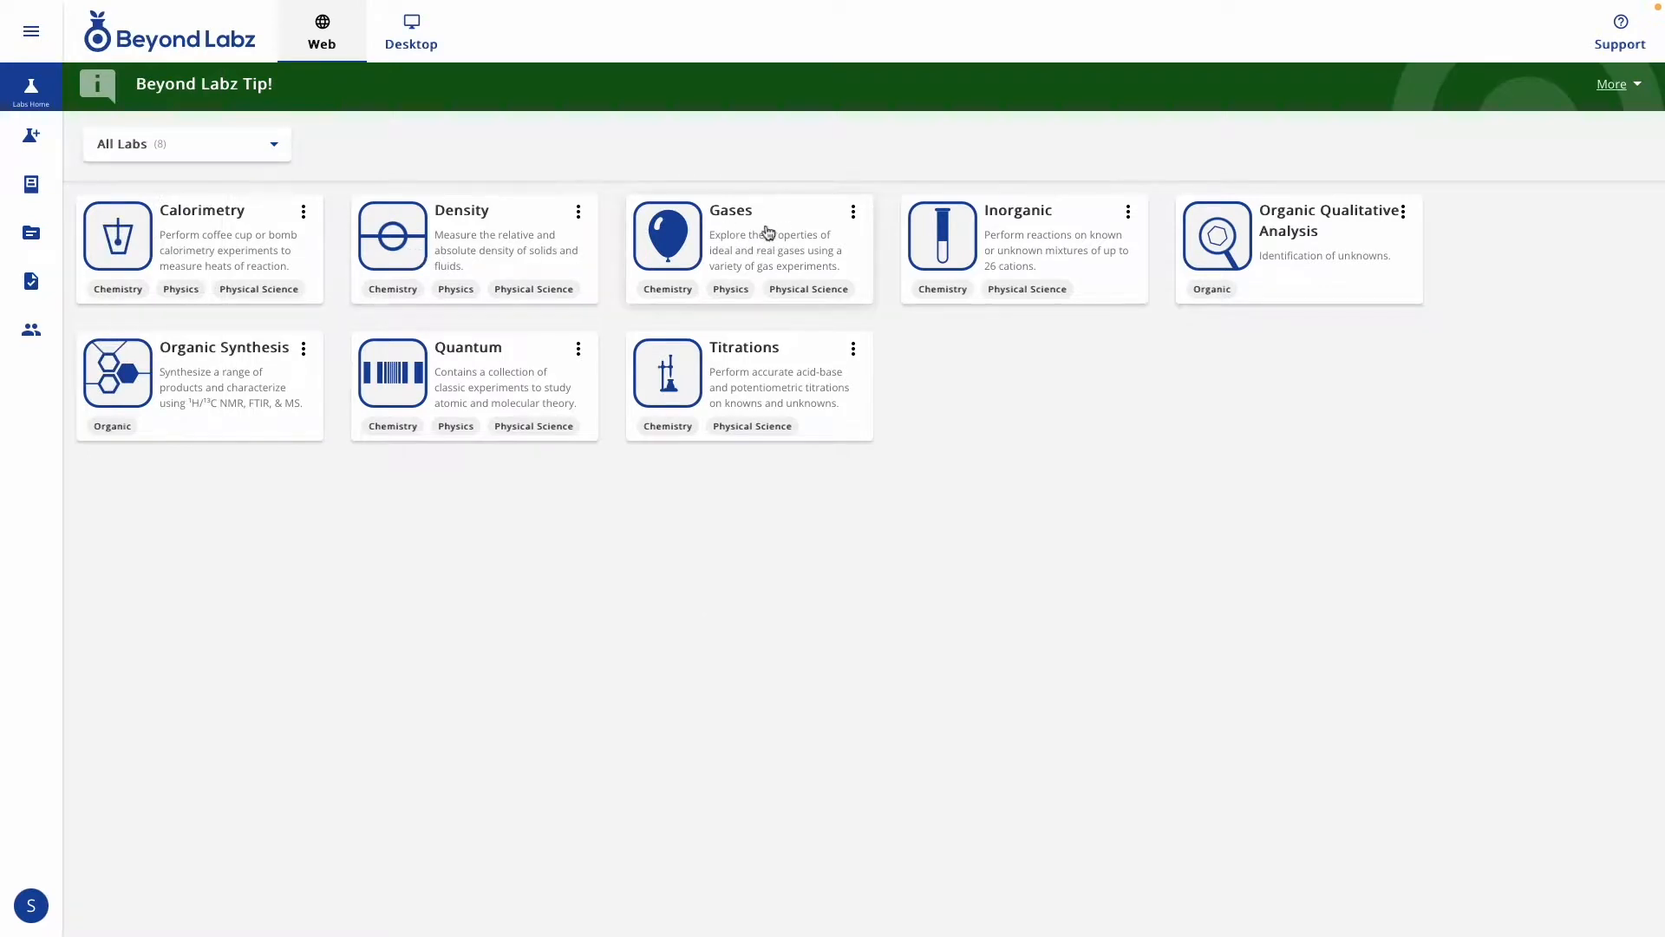
- Preview the Gases lab intro video from its card options, return home and reopen the Gases options
click(853, 212)
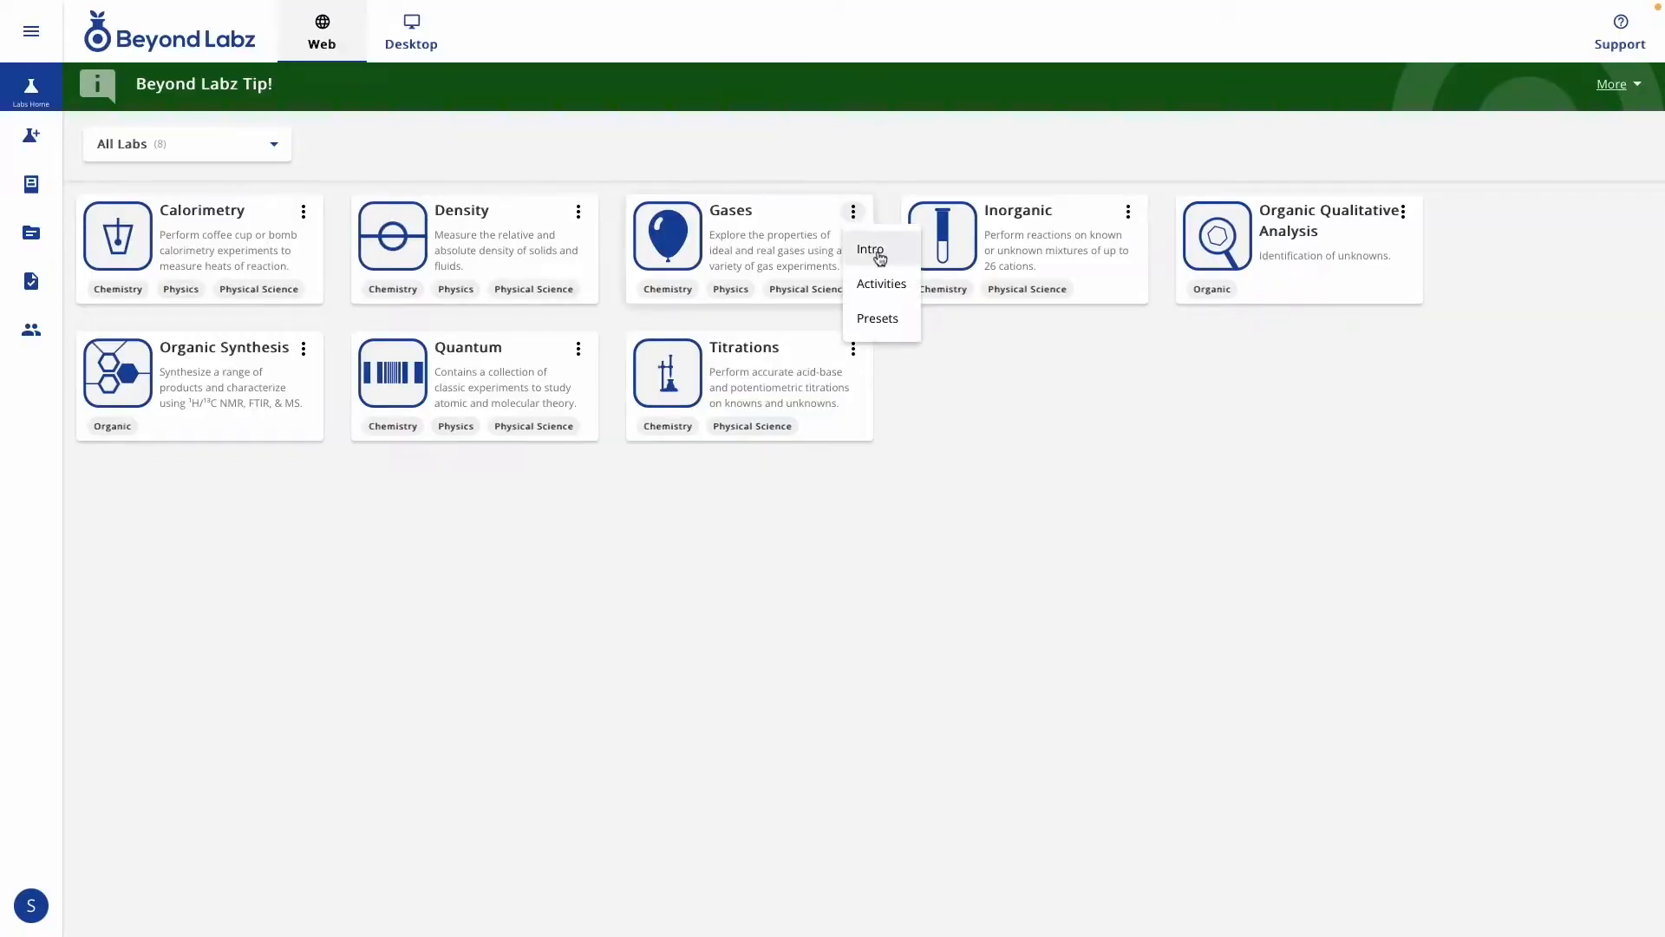
click(869, 248)
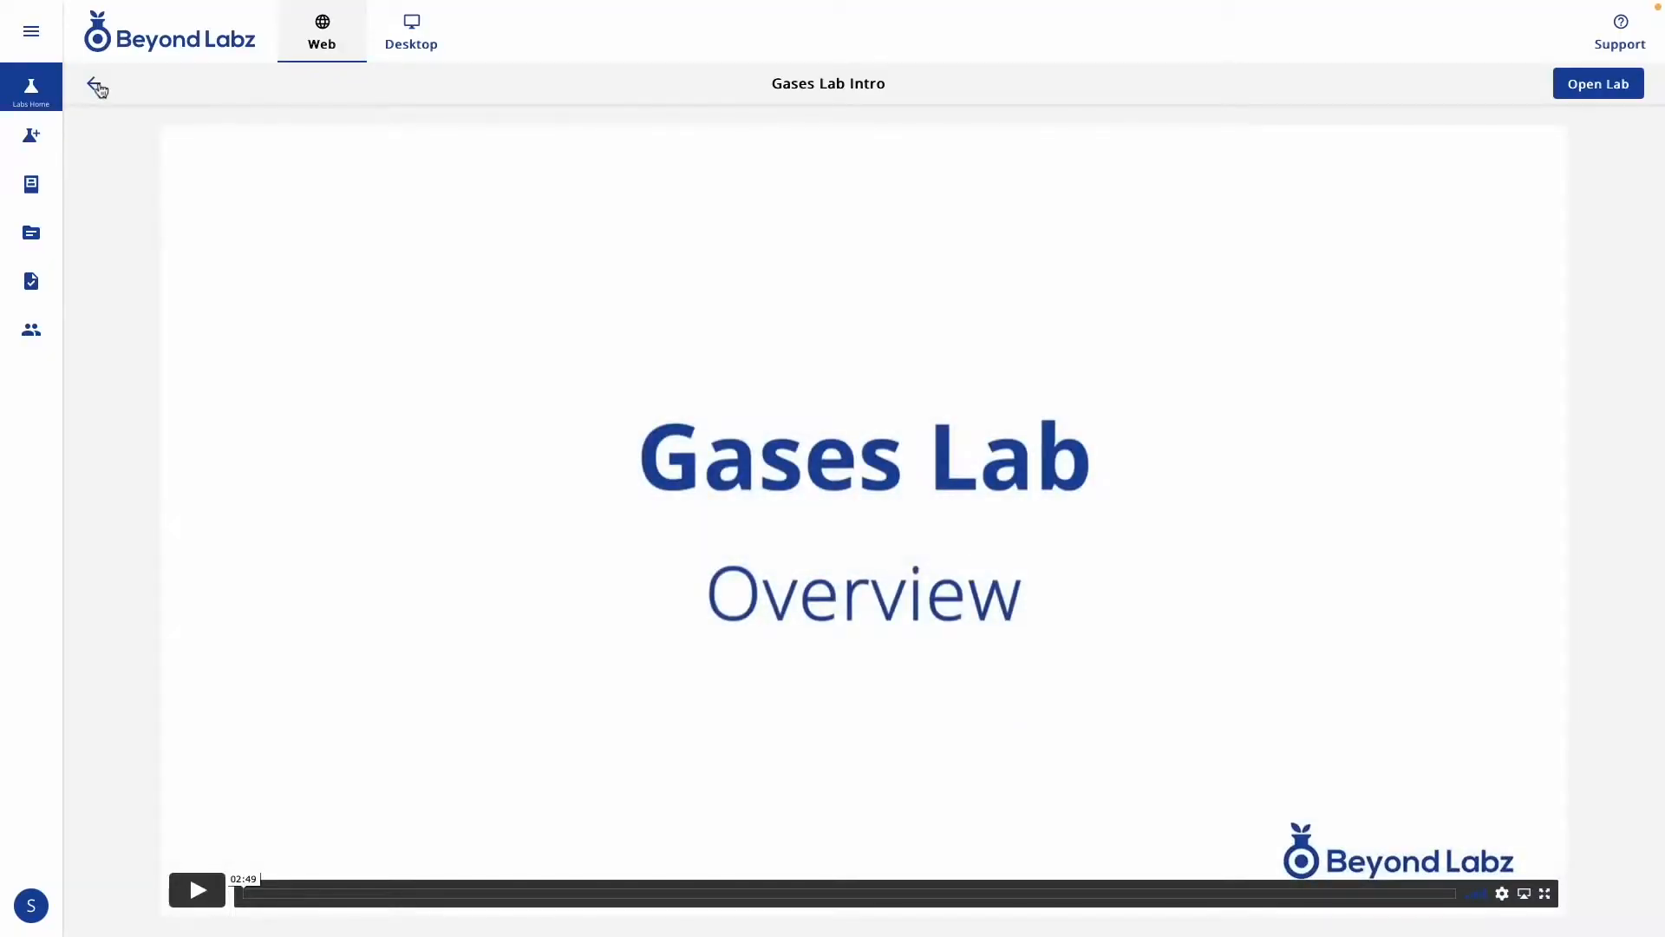
click(97, 87)
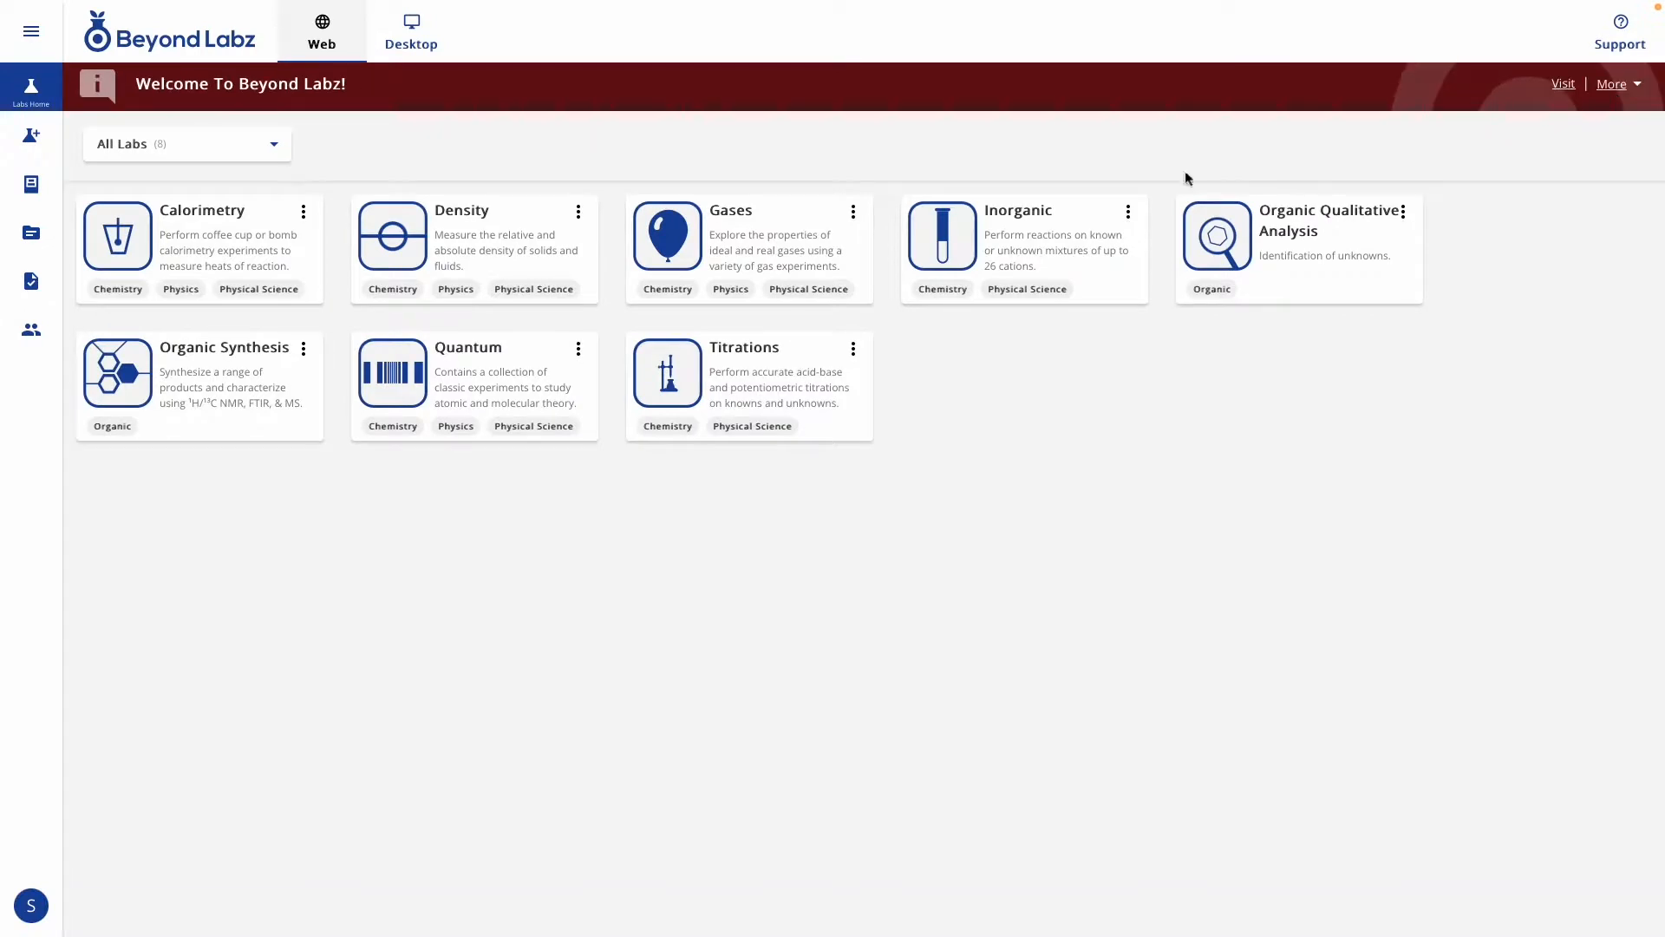
click(853, 212)
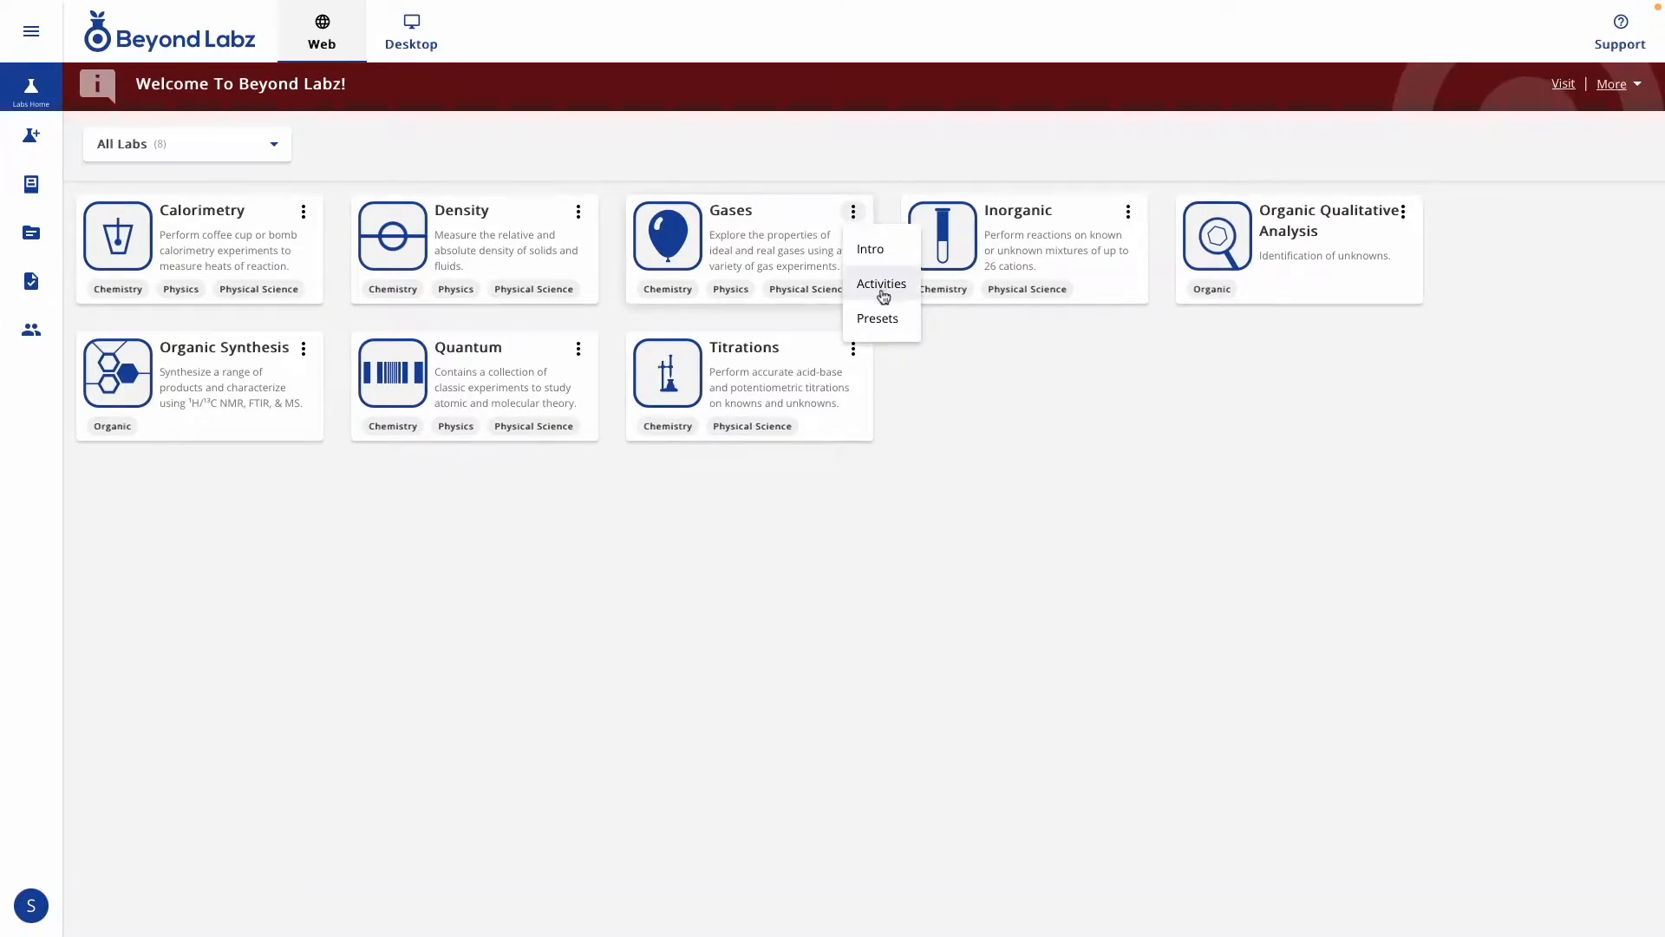
mouse_move(982, 418)
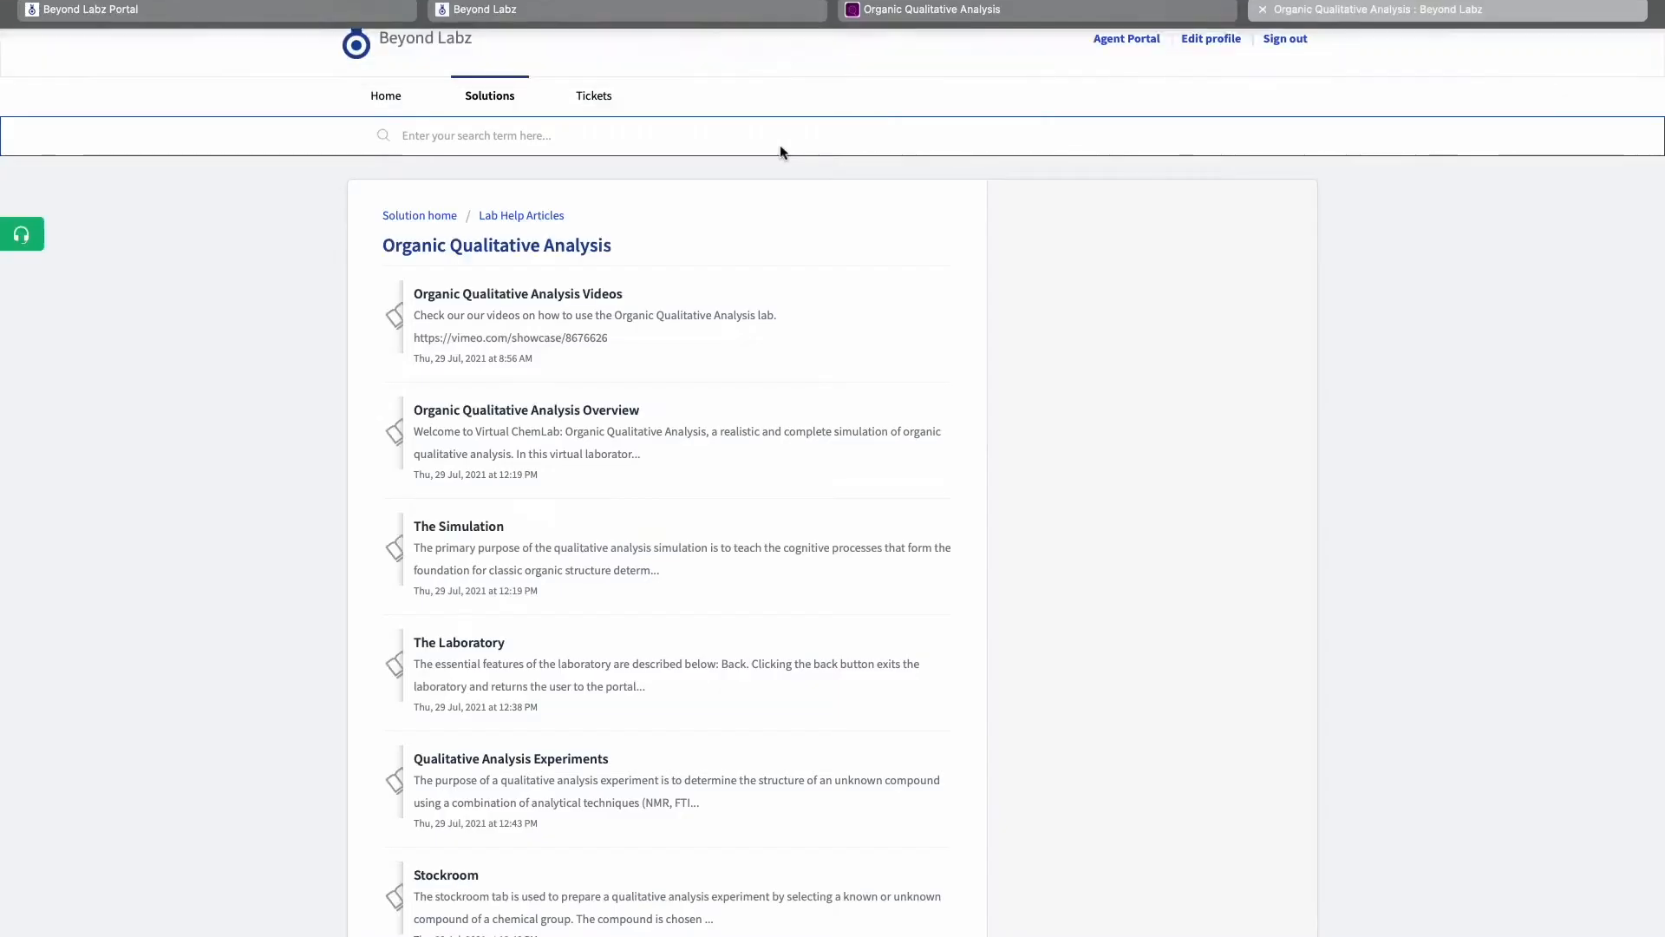
- Scroll through the Organic Qualitative Analysis help articles opened from its card menu
scroll(down, 3)
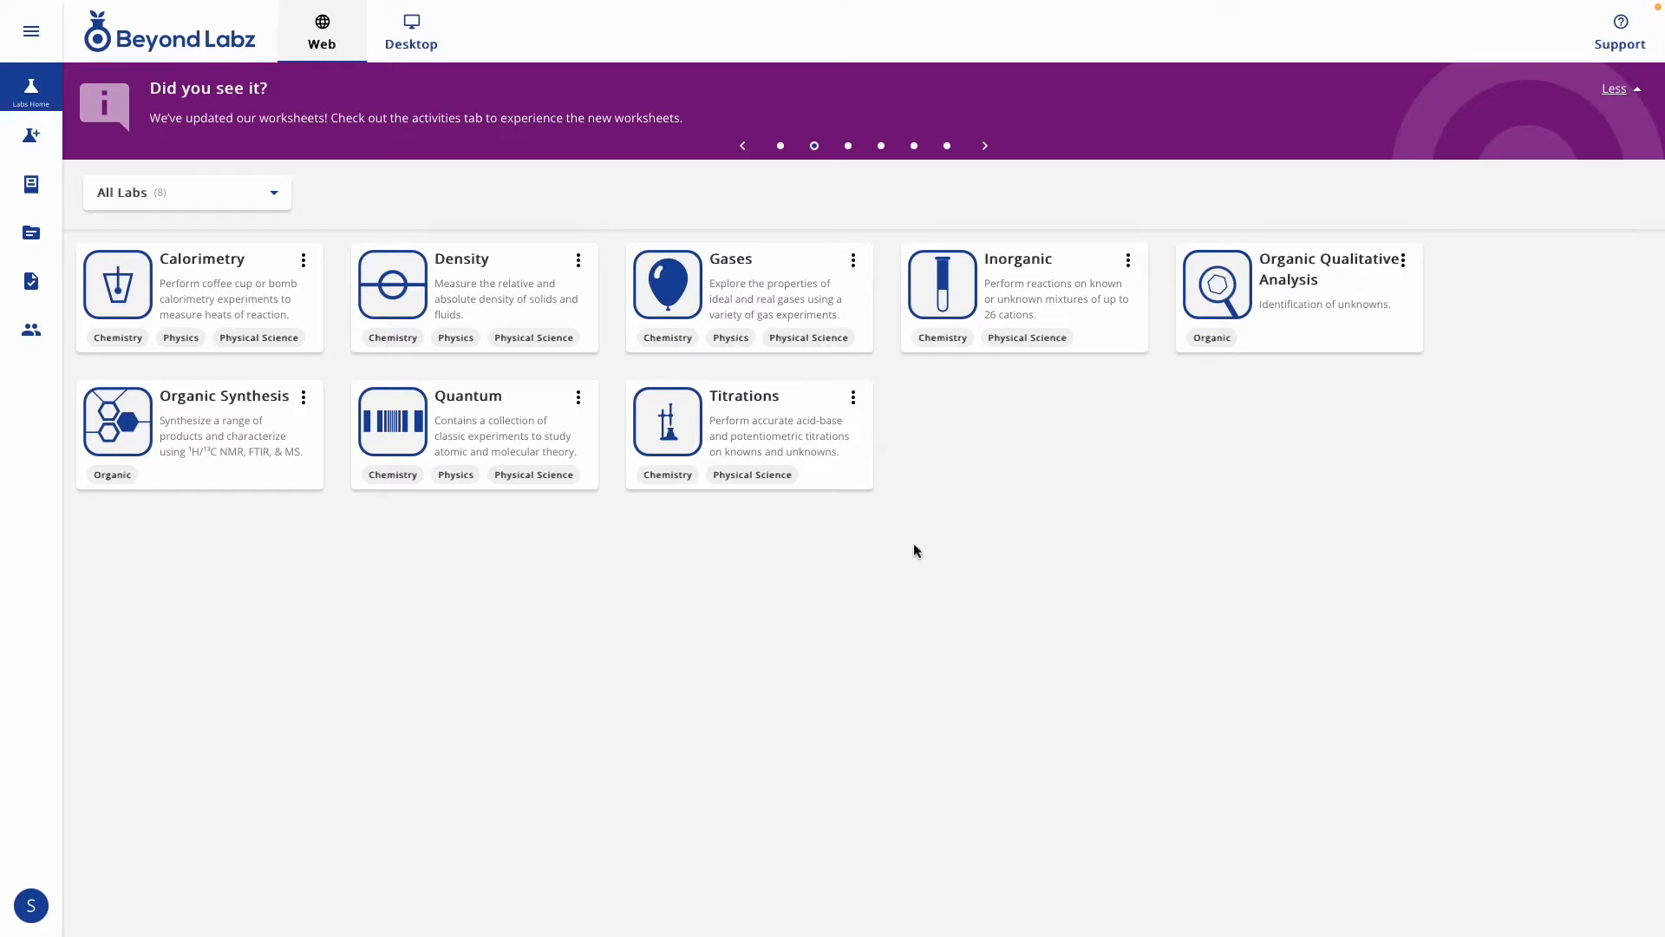
mouse_move(908, 547)
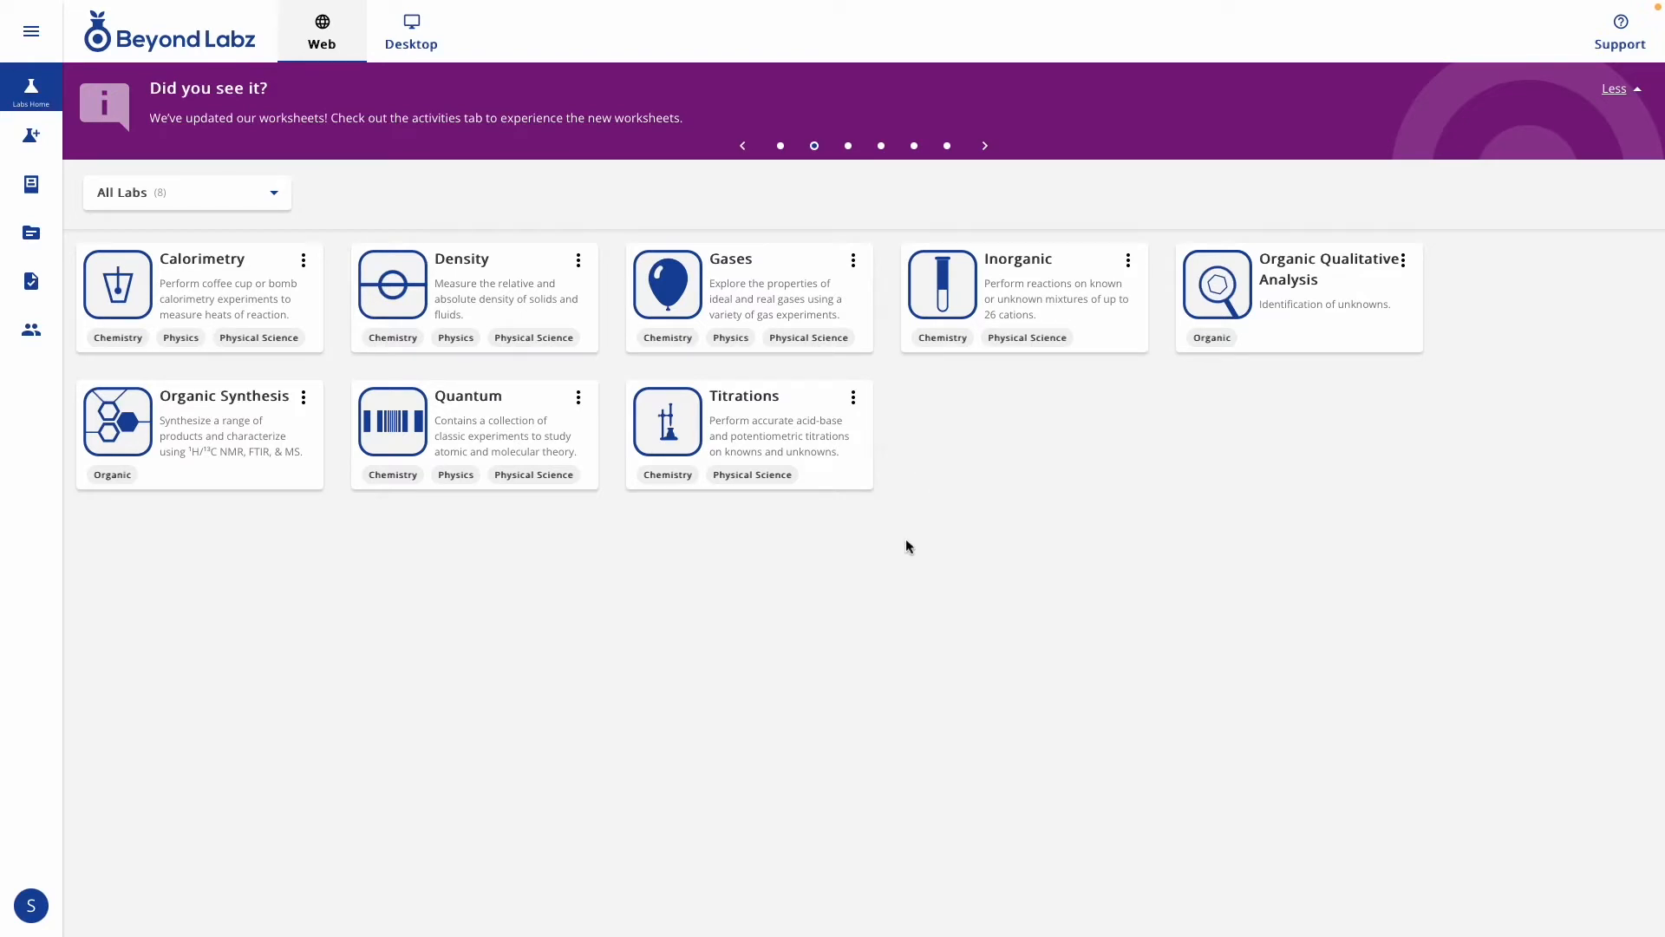